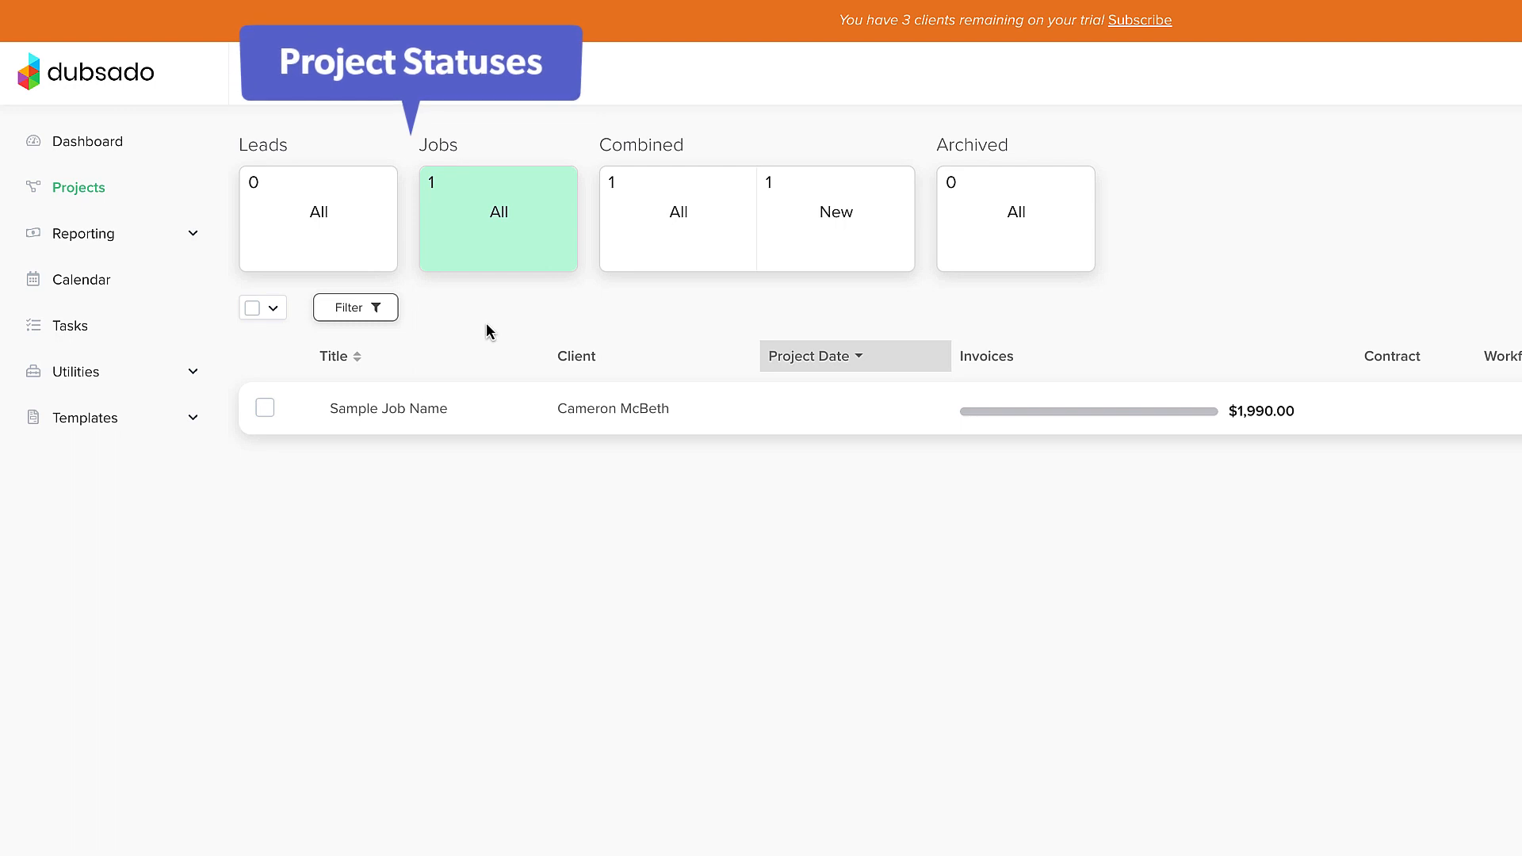
Step: After viewing lead and job lists, add a 'Pricing Sent' project status for leads
click(317, 219)
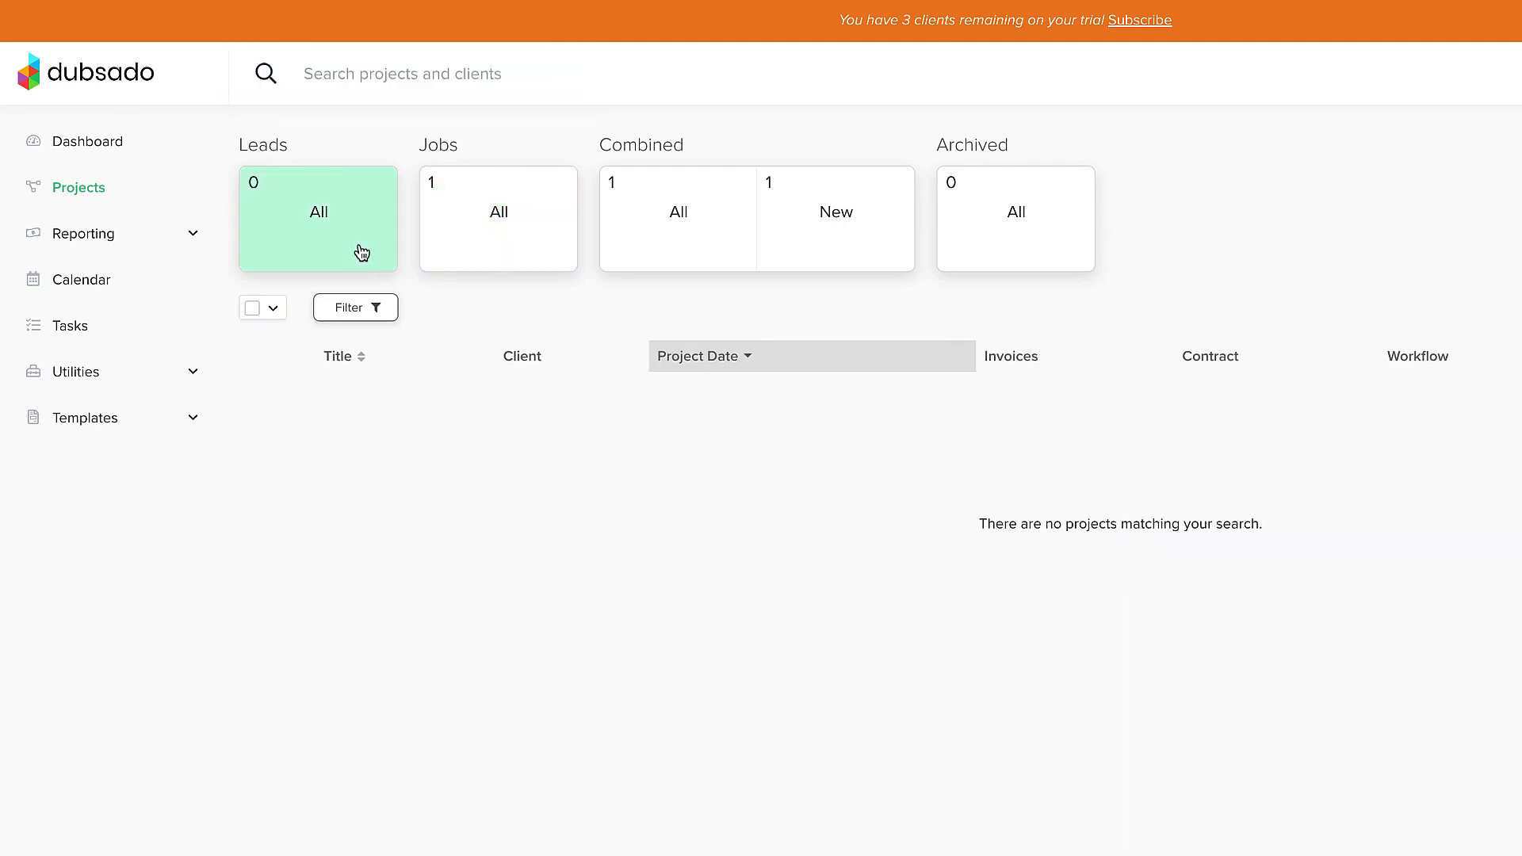
mouse_move(410, 253)
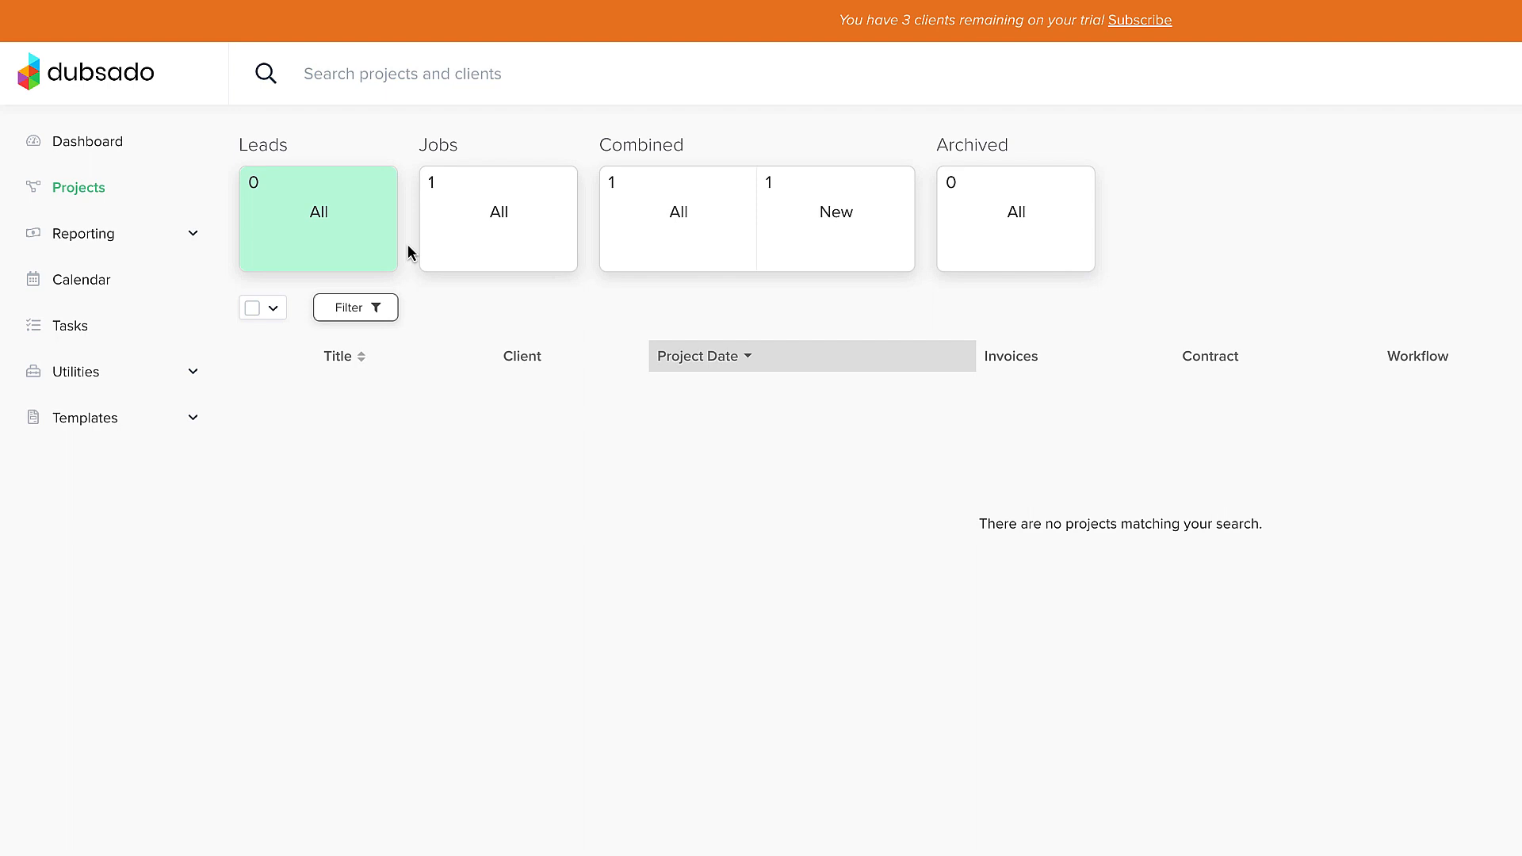
click(498, 219)
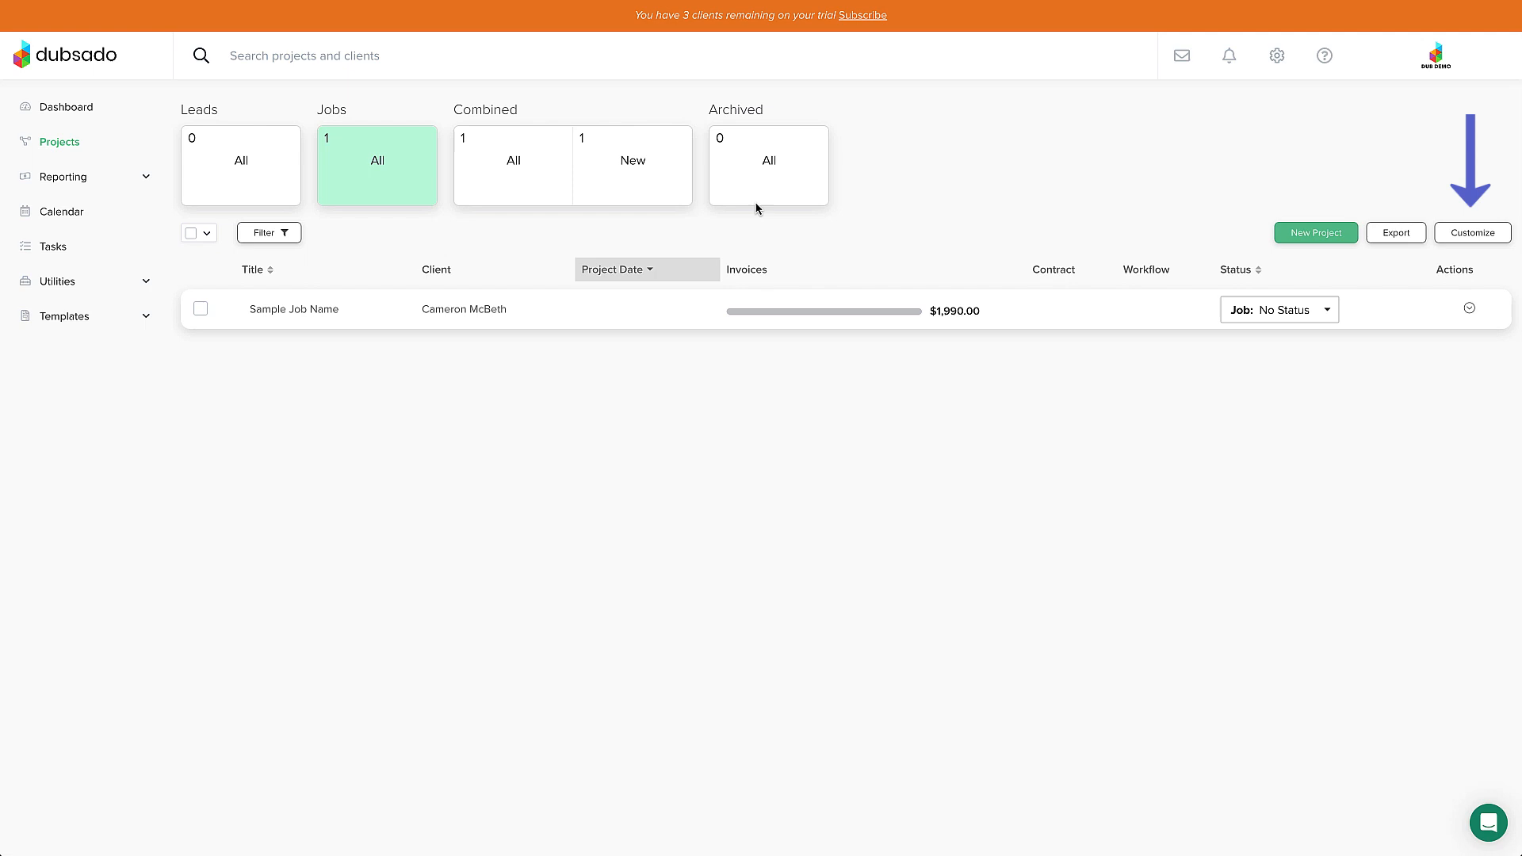
click(1471, 232)
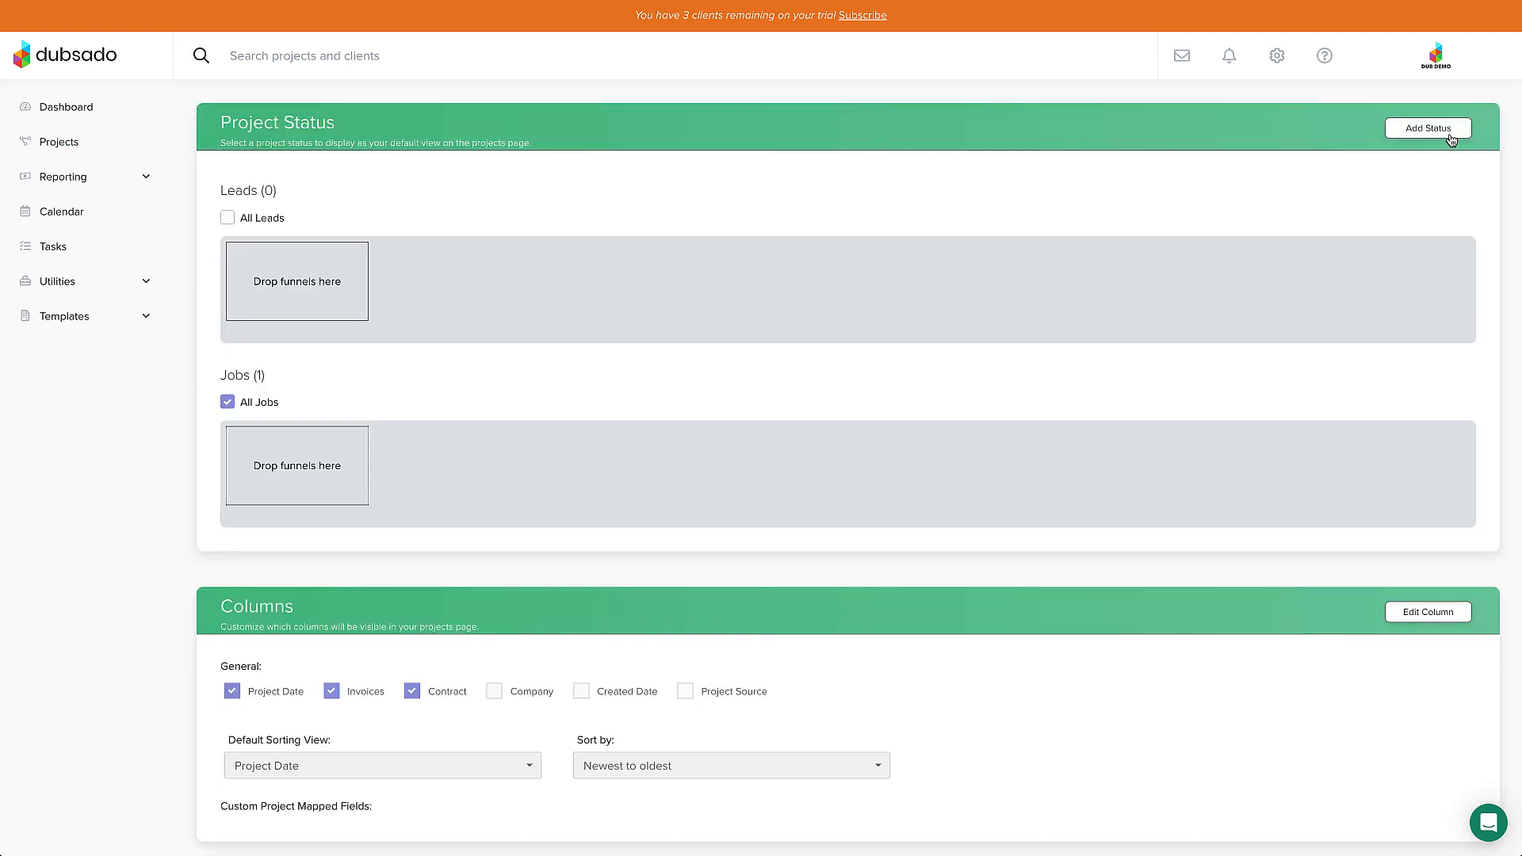
click(1427, 126)
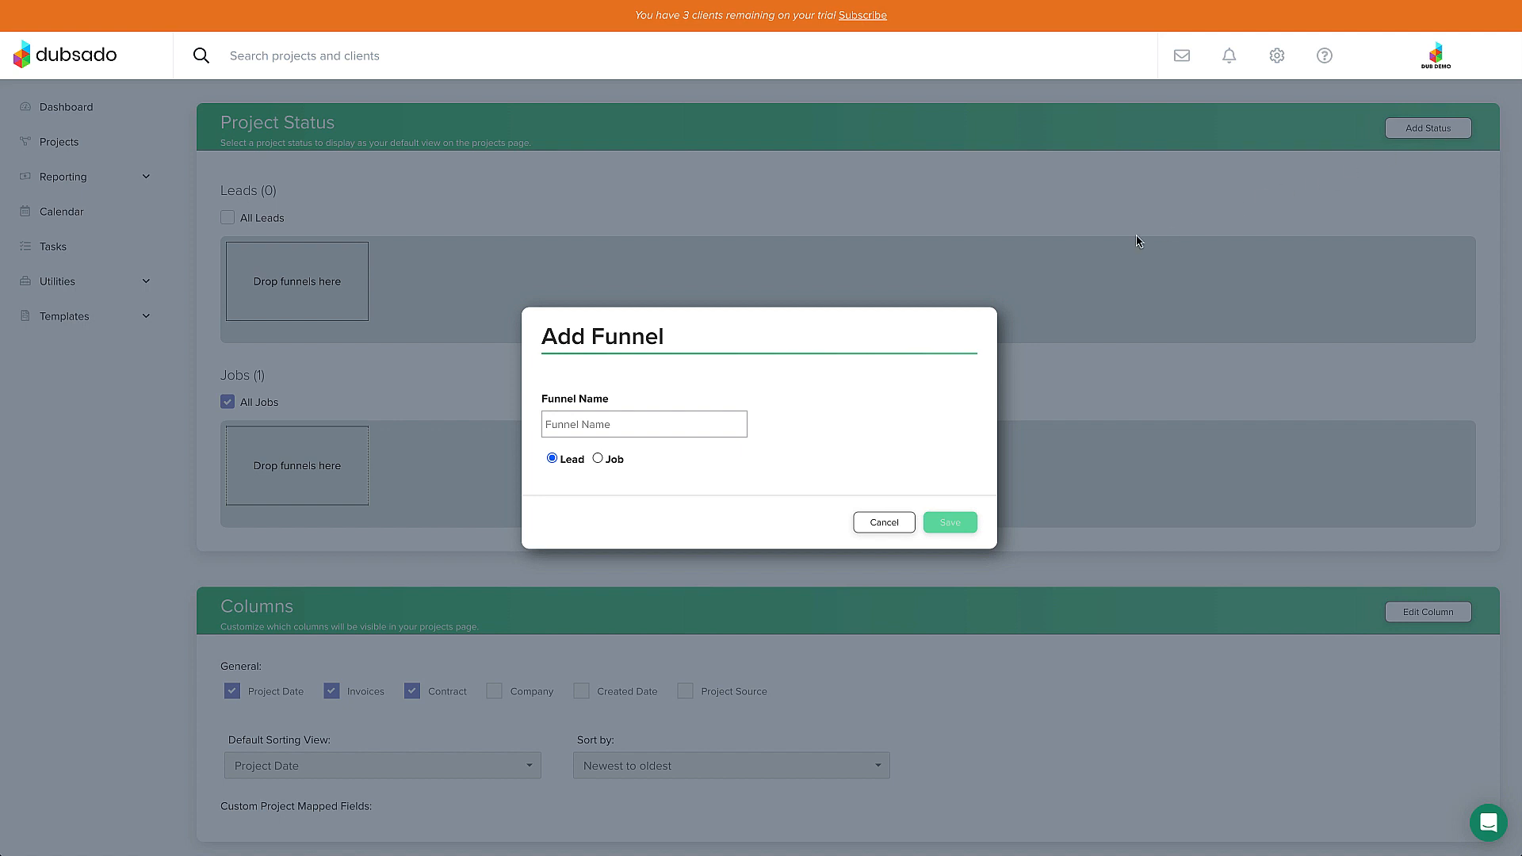
click(643, 423)
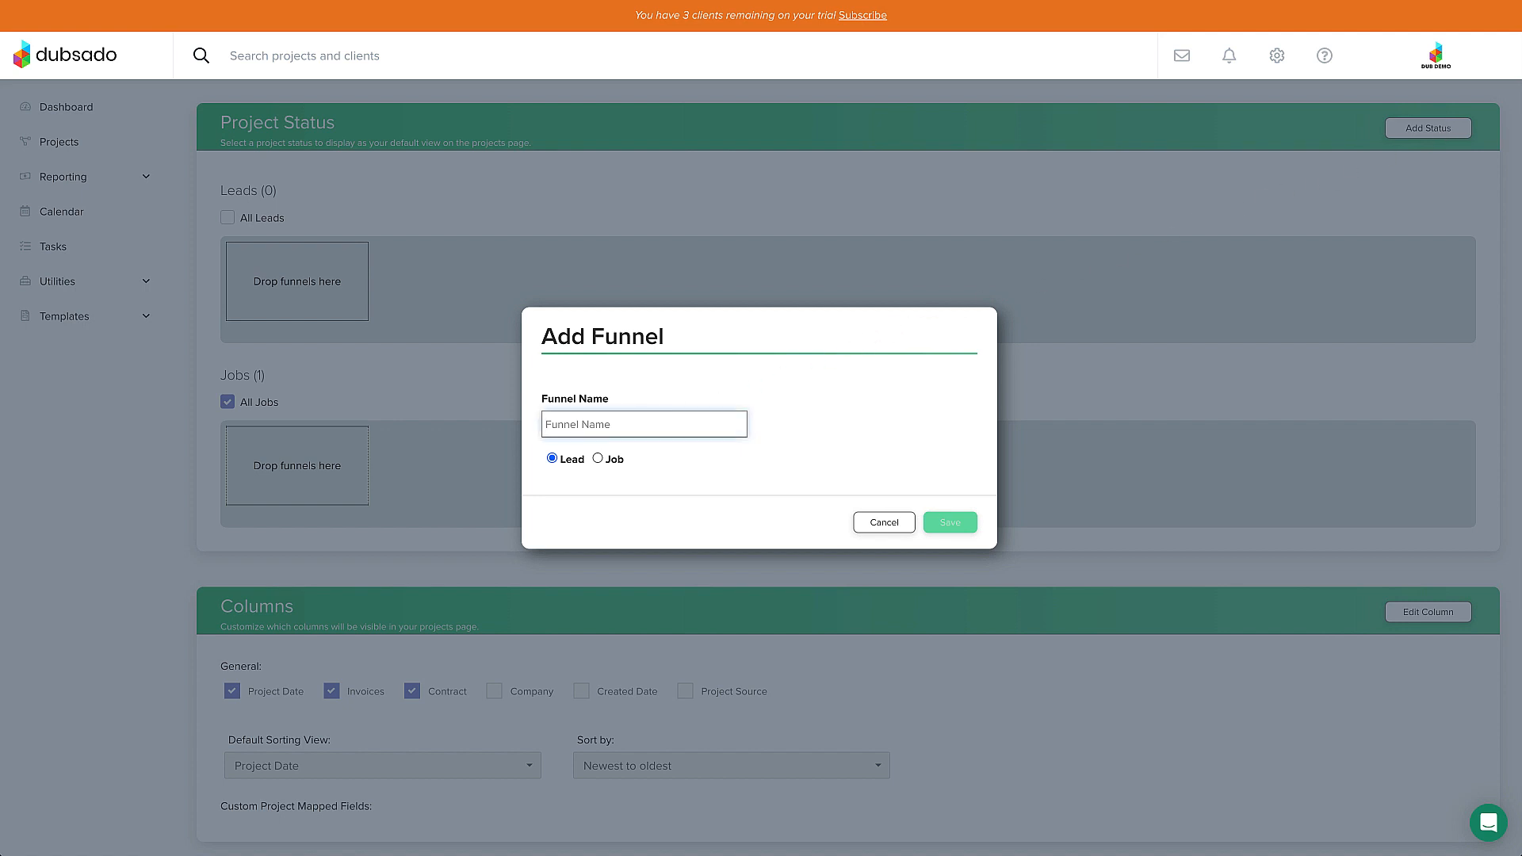
text(Pricing Sent)
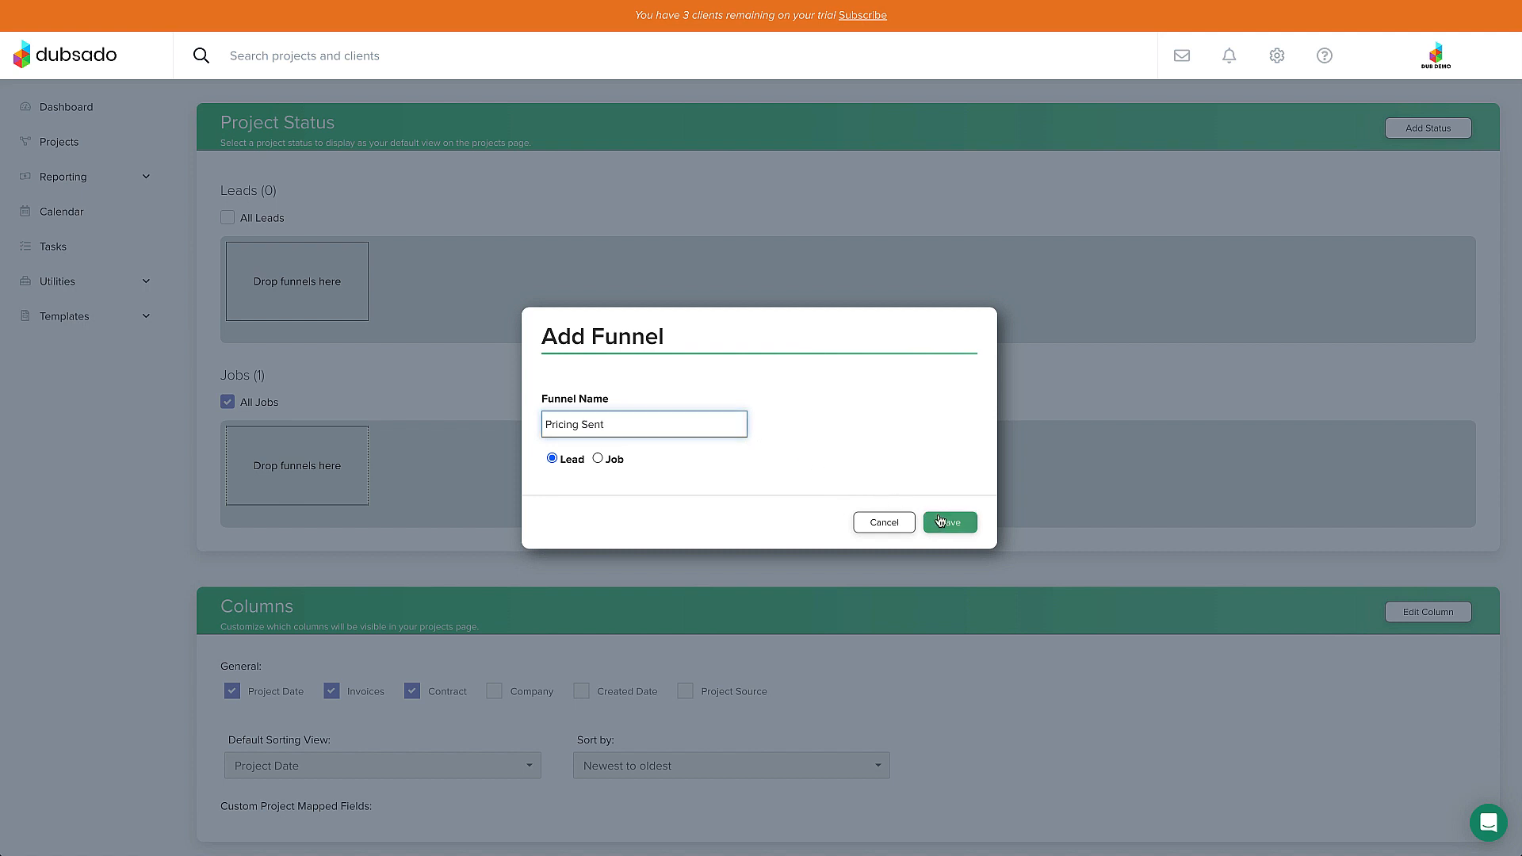
click(949, 522)
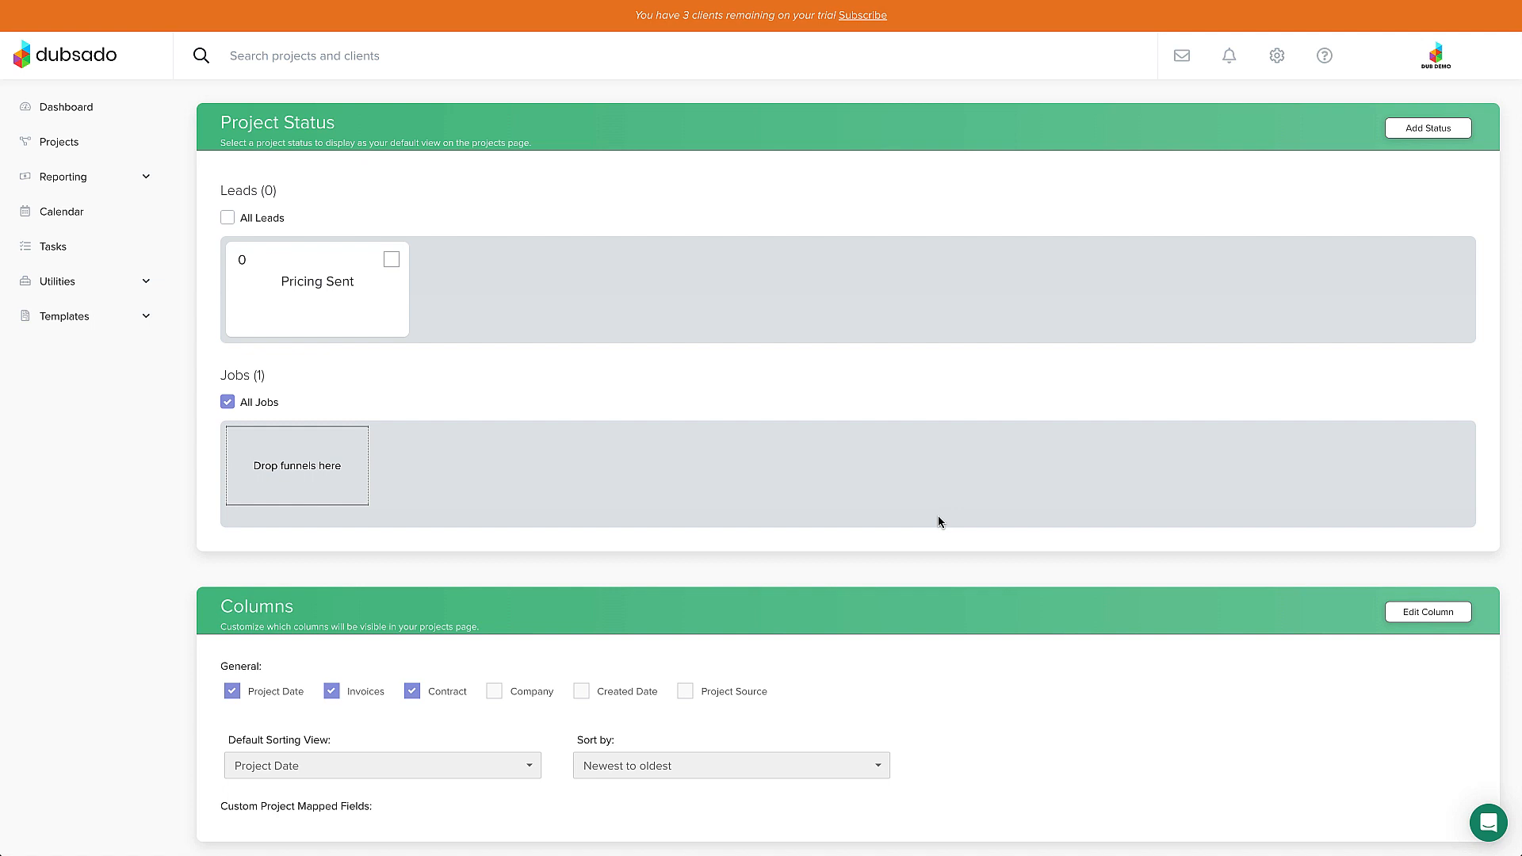
mouse_move(964, 501)
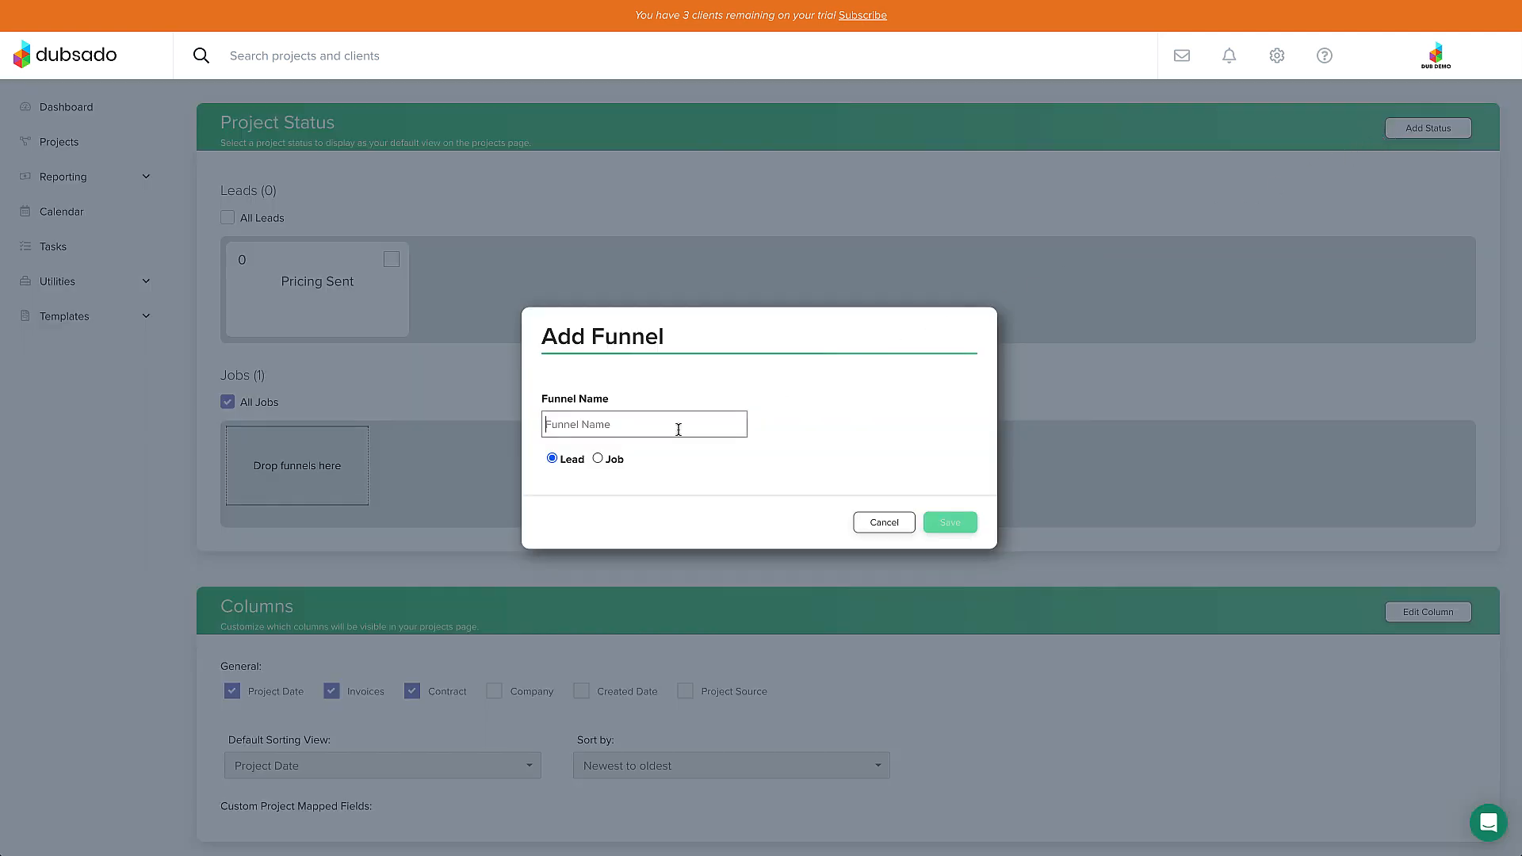
Step: Add a 'Contract Signed' project status for jobs
text(Contract Signed)
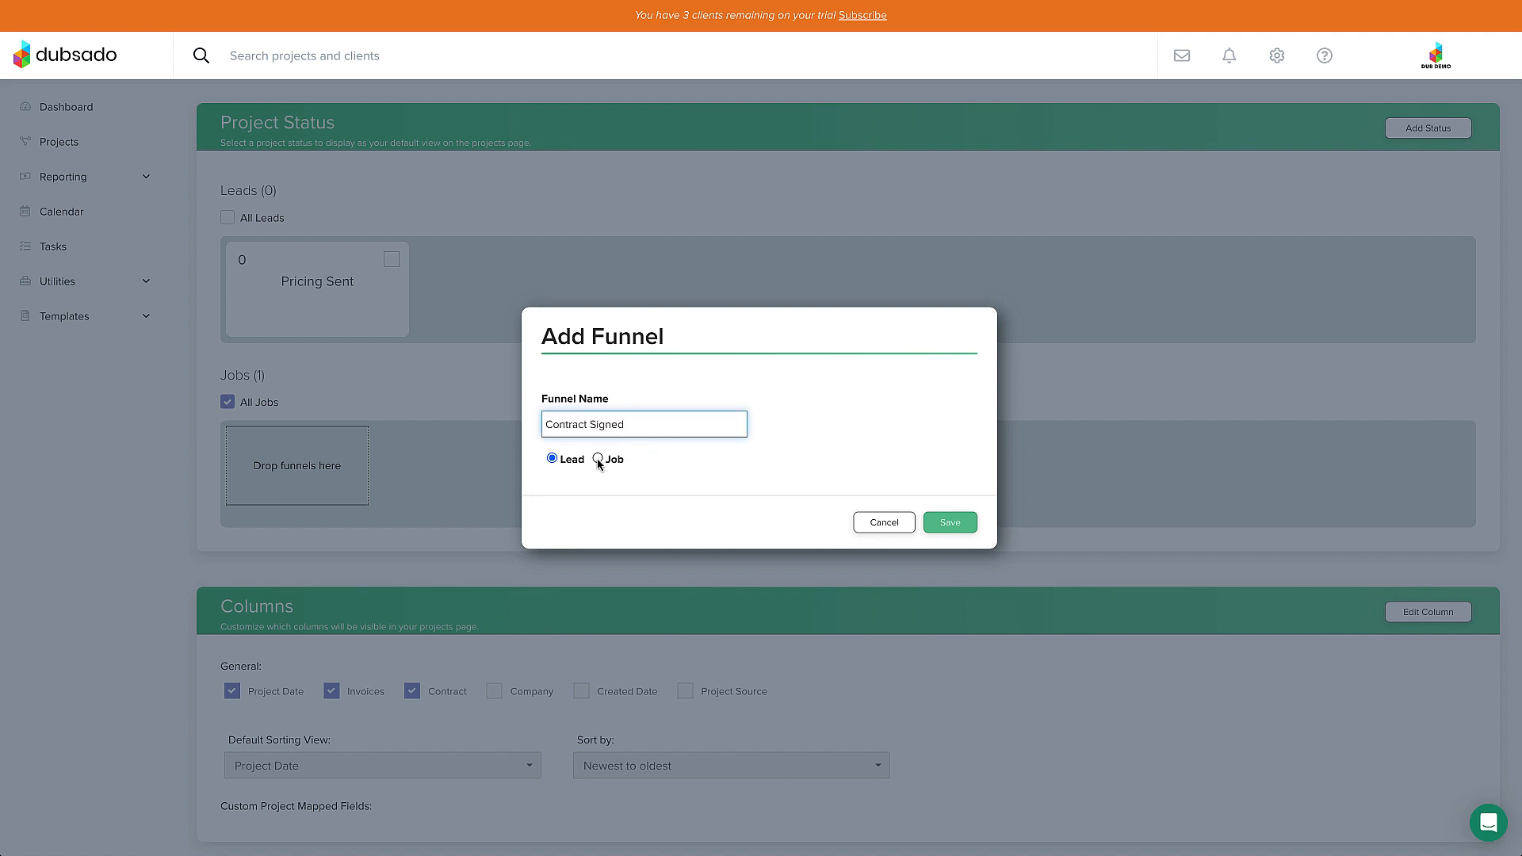
click(600, 459)
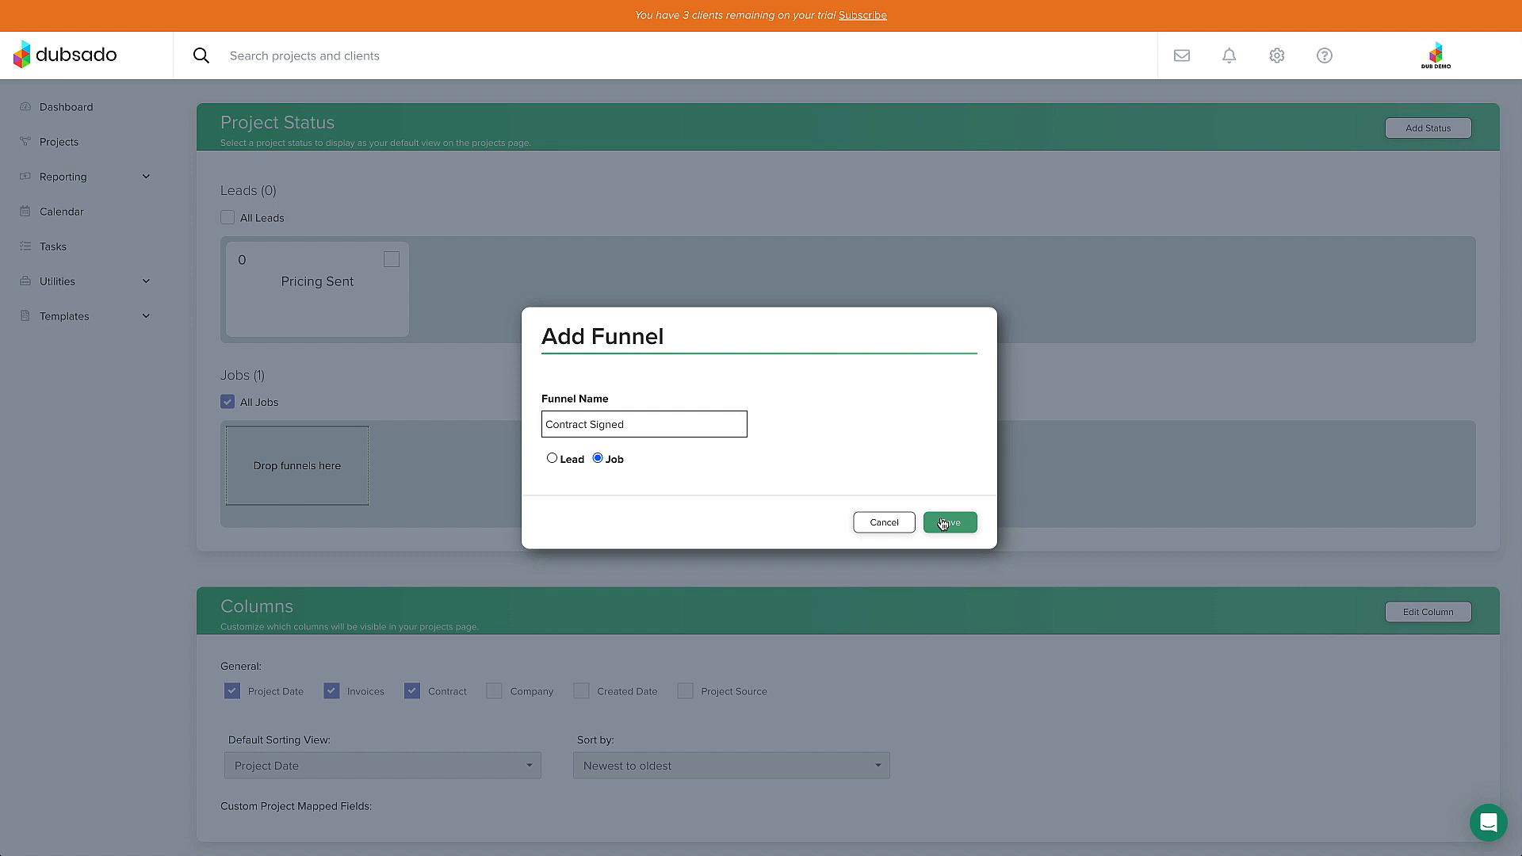
click(948, 521)
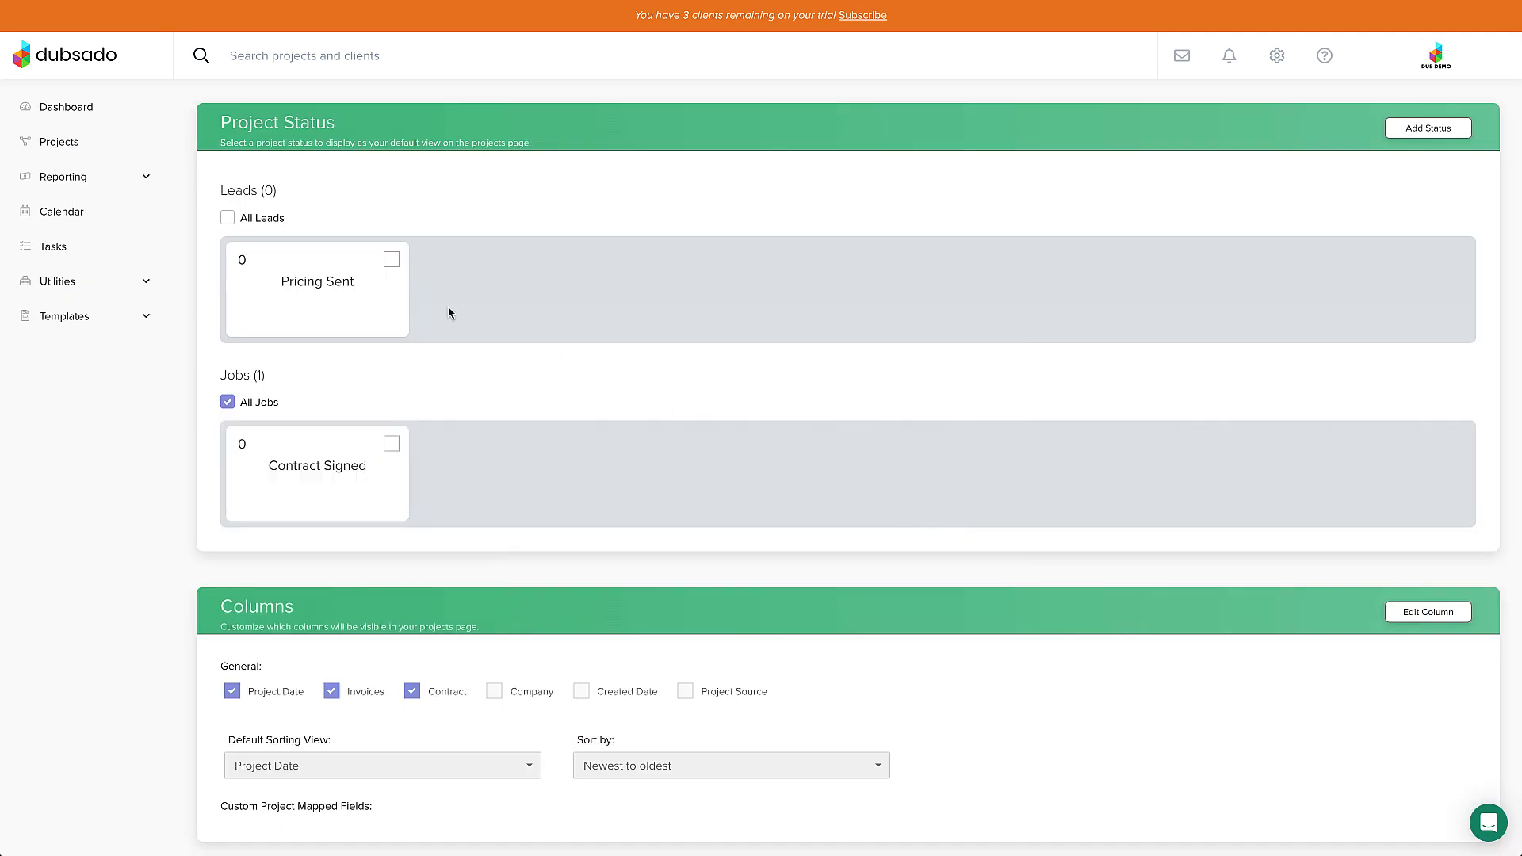
Step: Set the Sample Job Name project's status to Job: Contract Signed
click(59, 142)
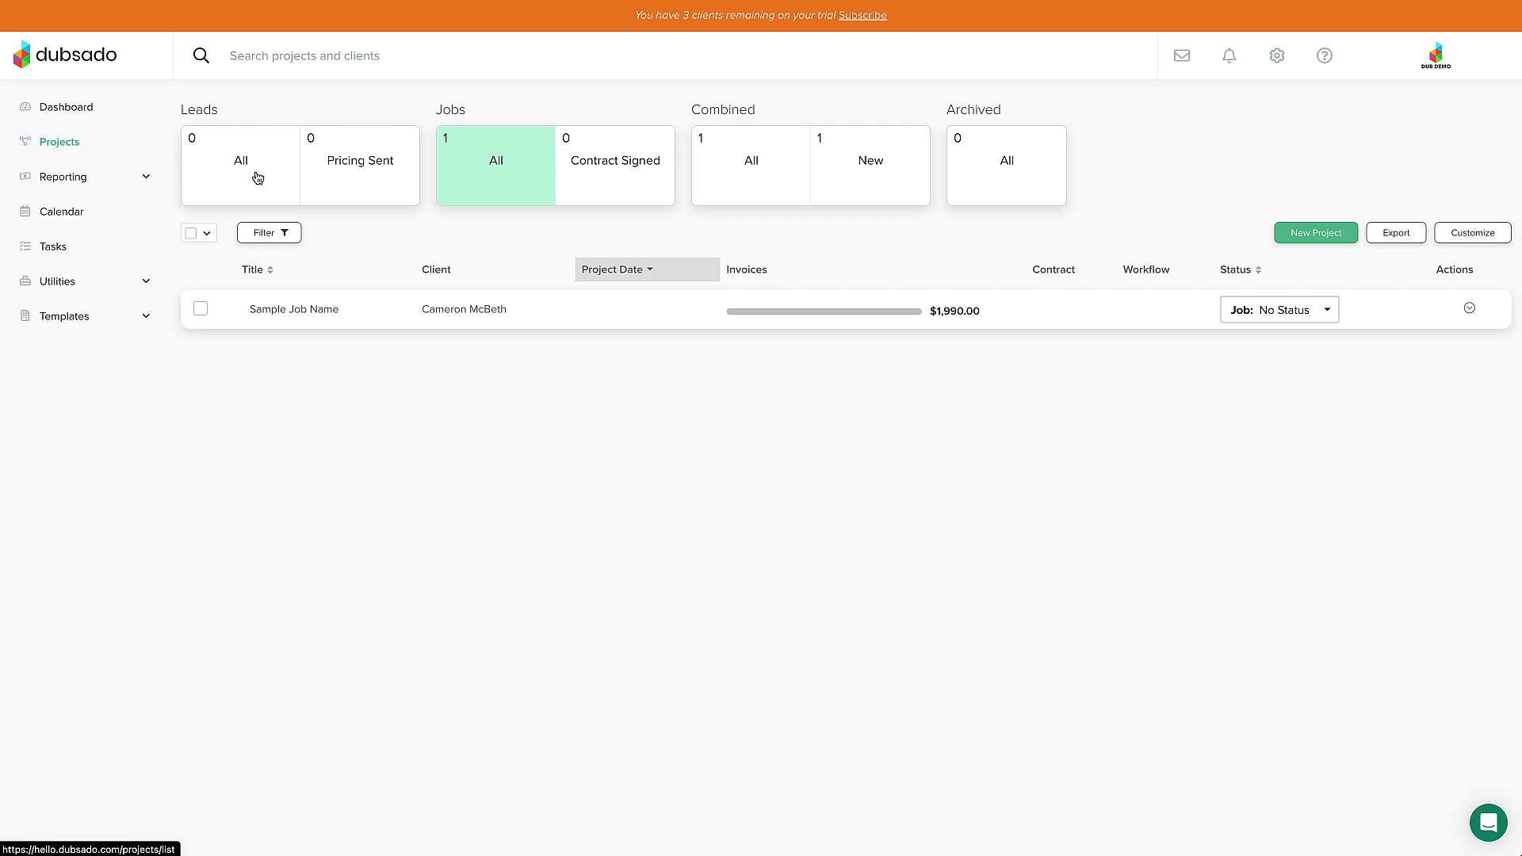
click(1279, 308)
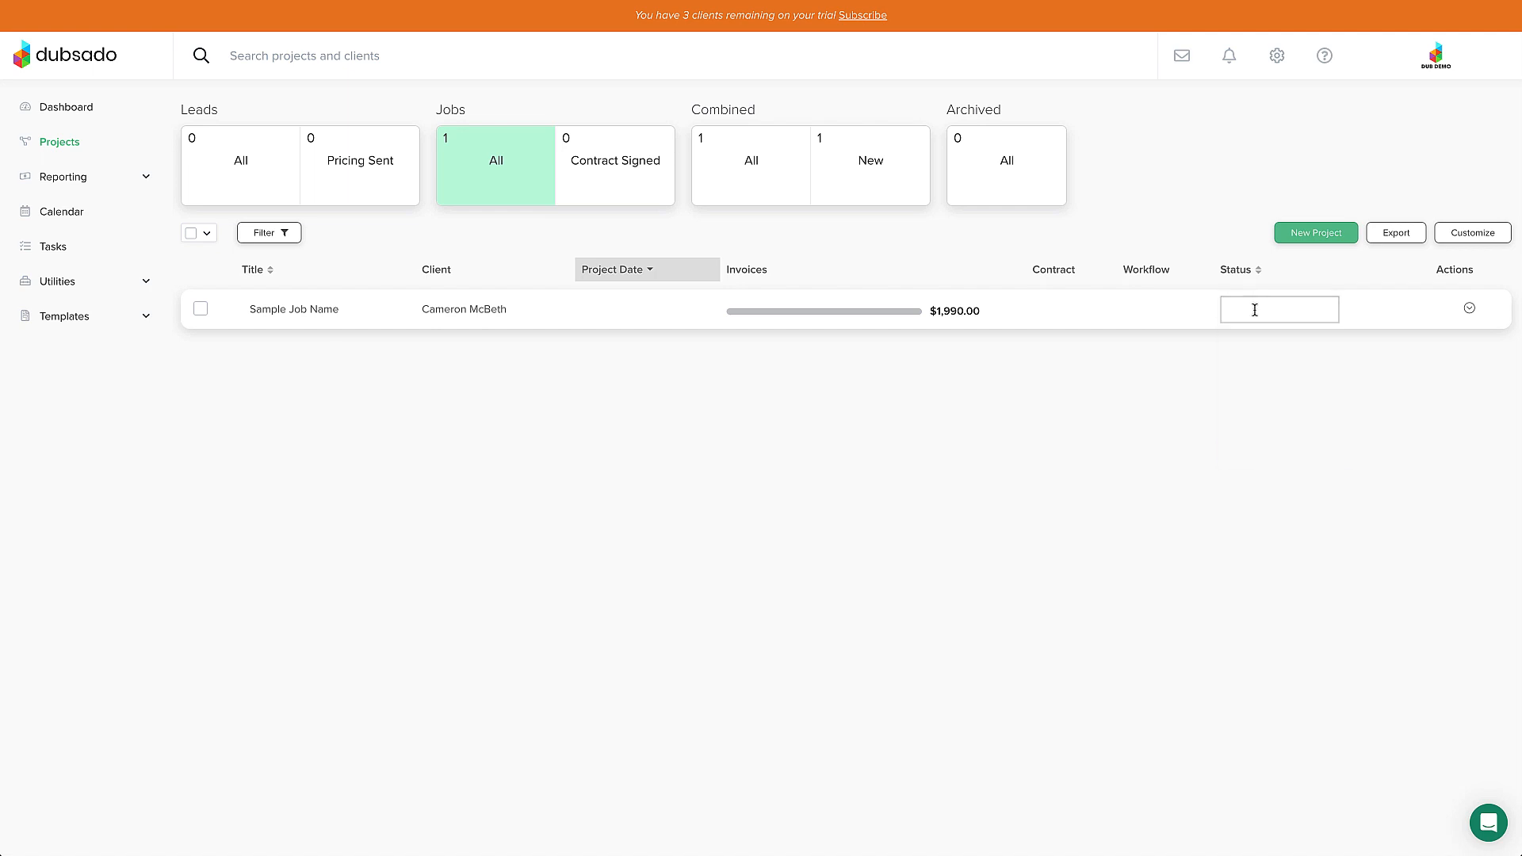
click(1279, 308)
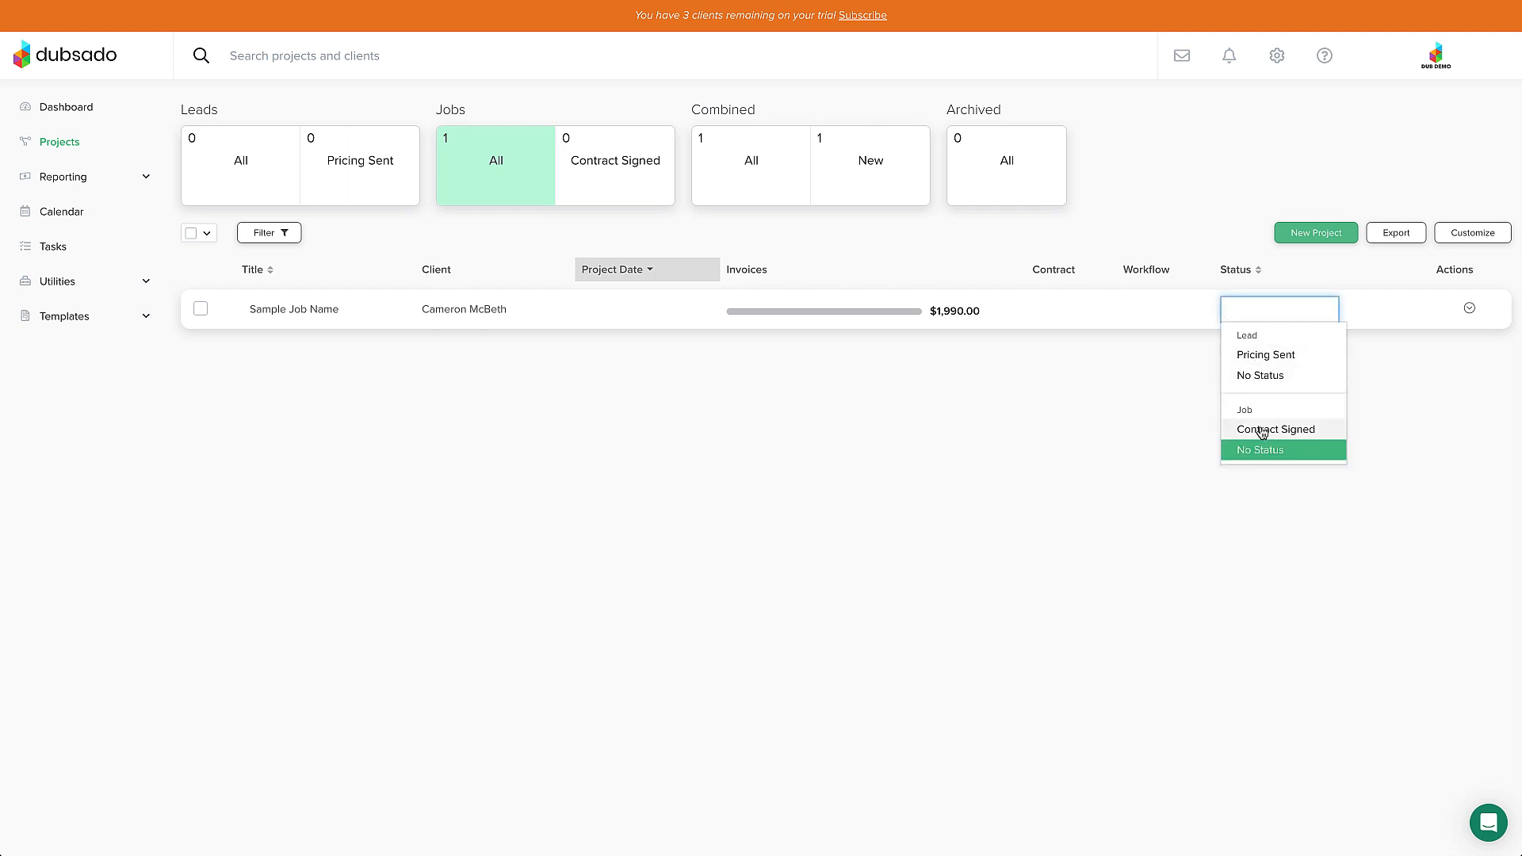
click(1276, 429)
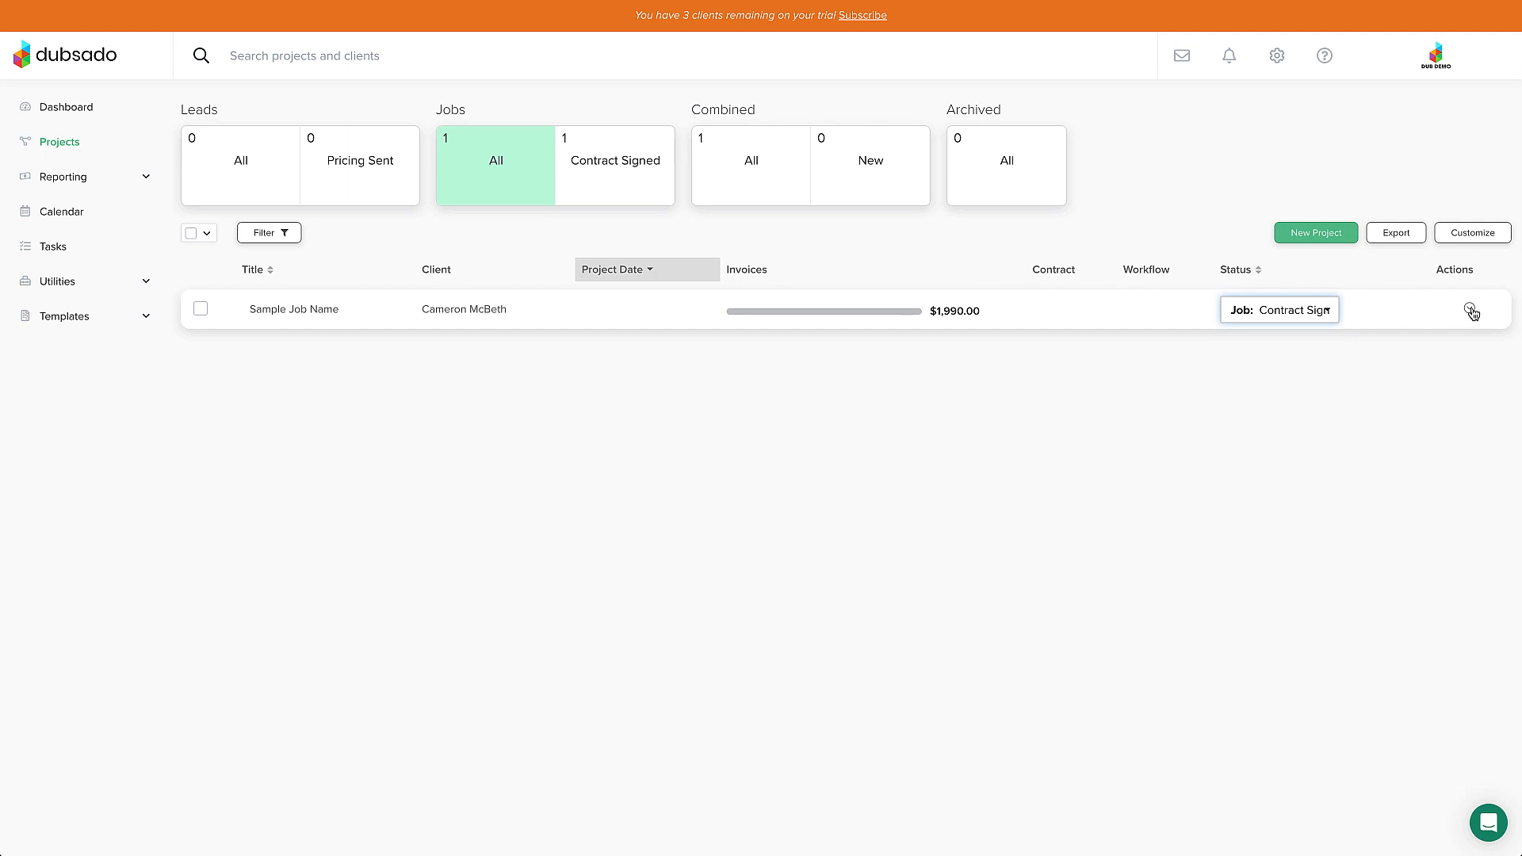
click(1469, 311)
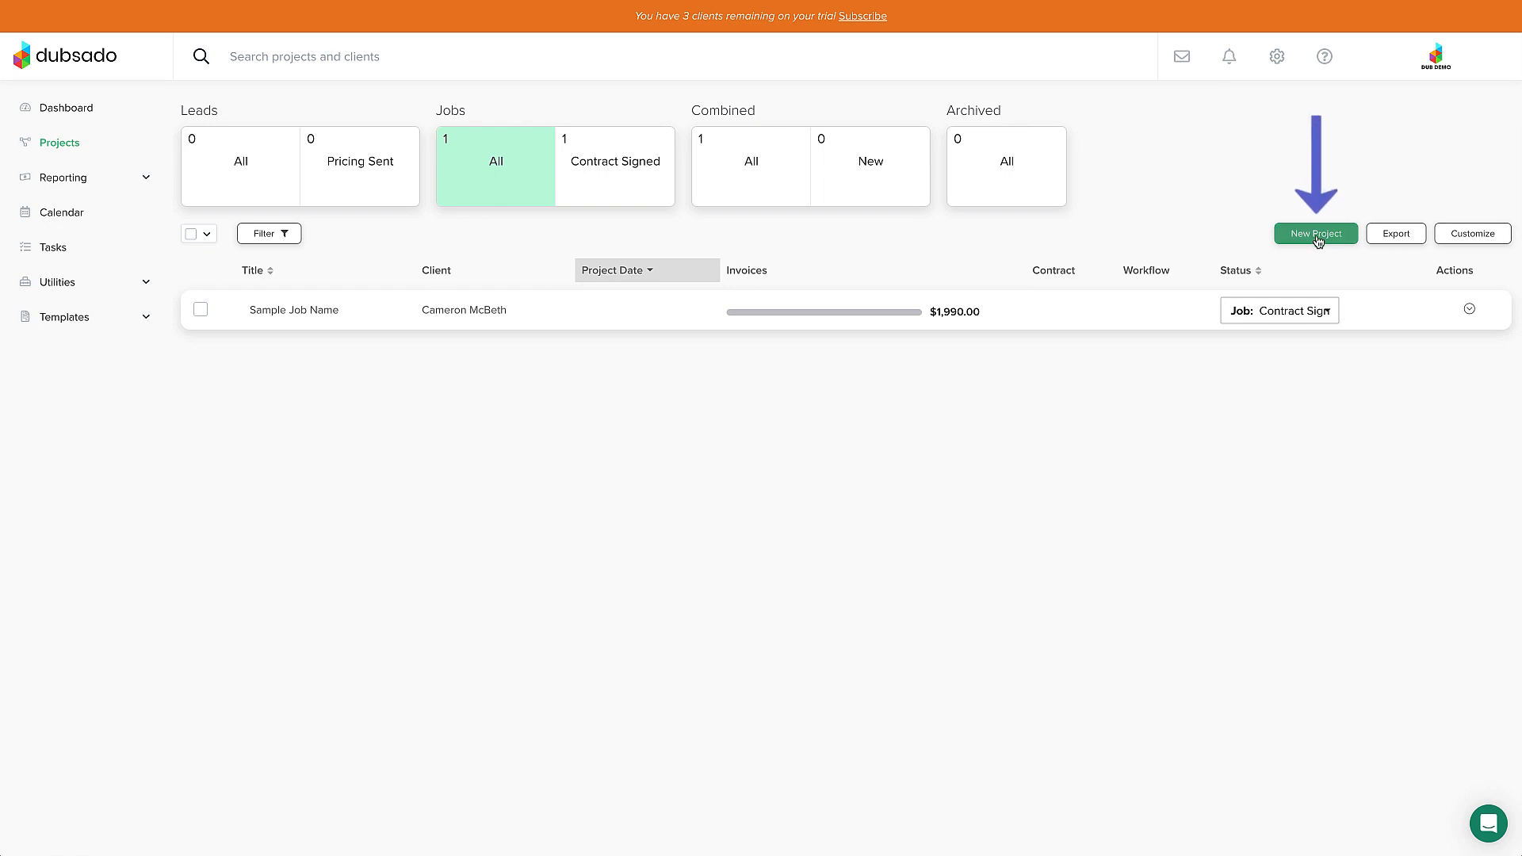
click(1315, 233)
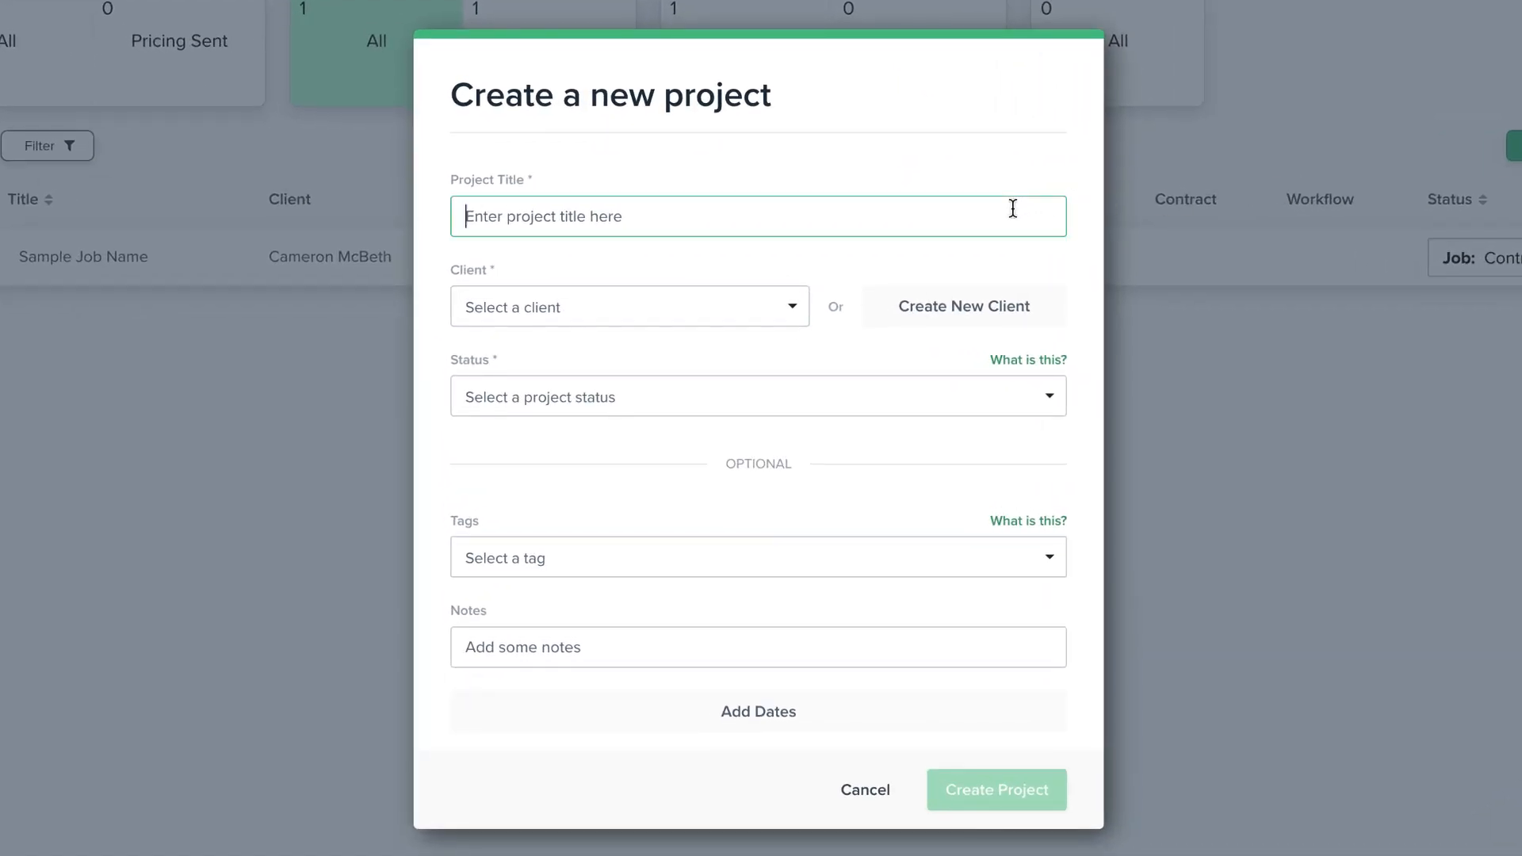
mouse_move(964, 270)
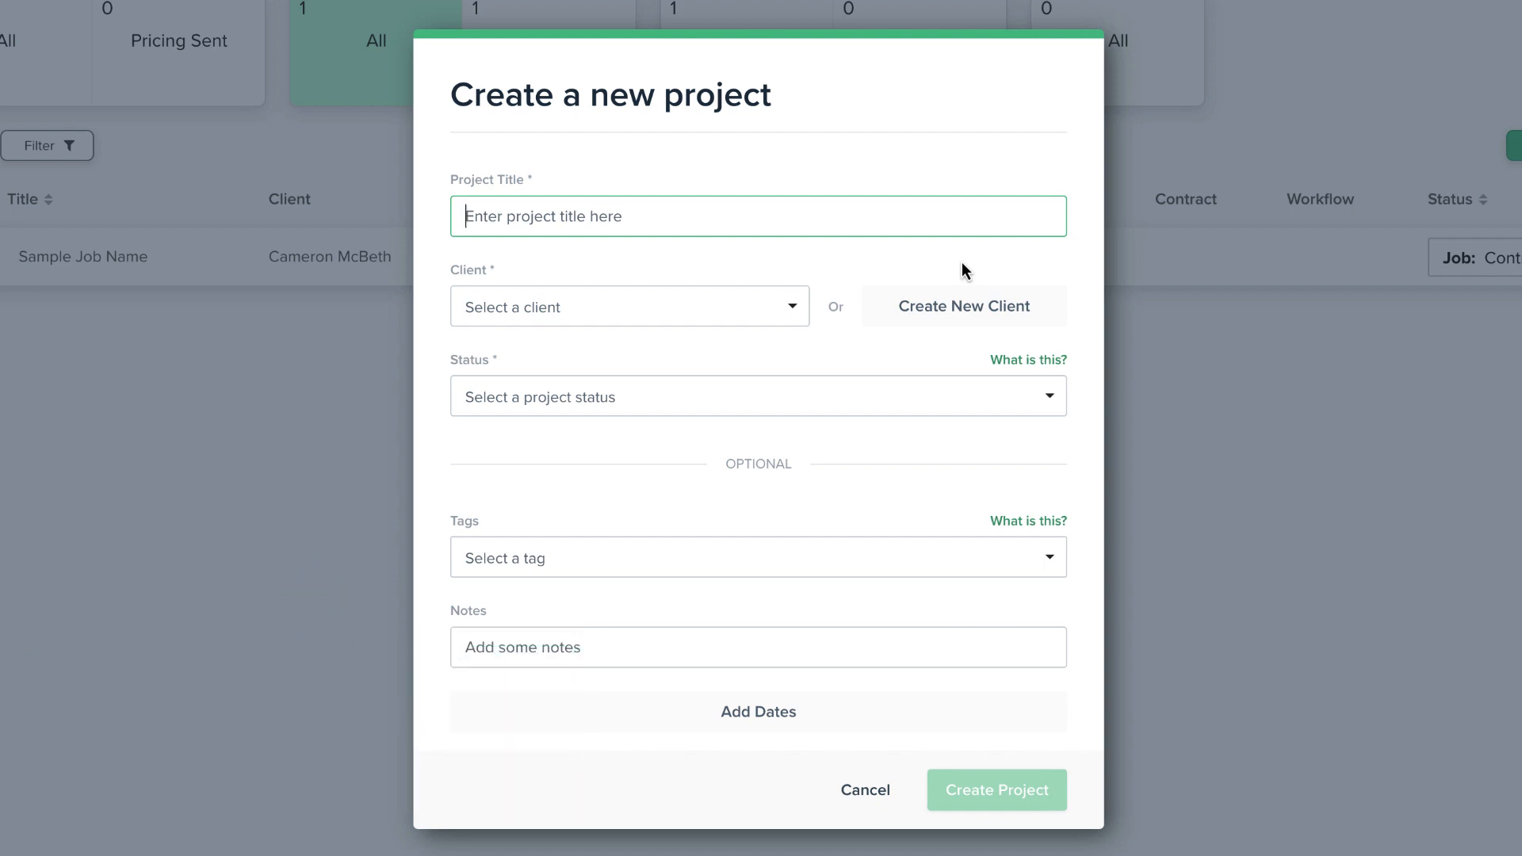
text(3 Month Coaching Program | Cameron McBeth)
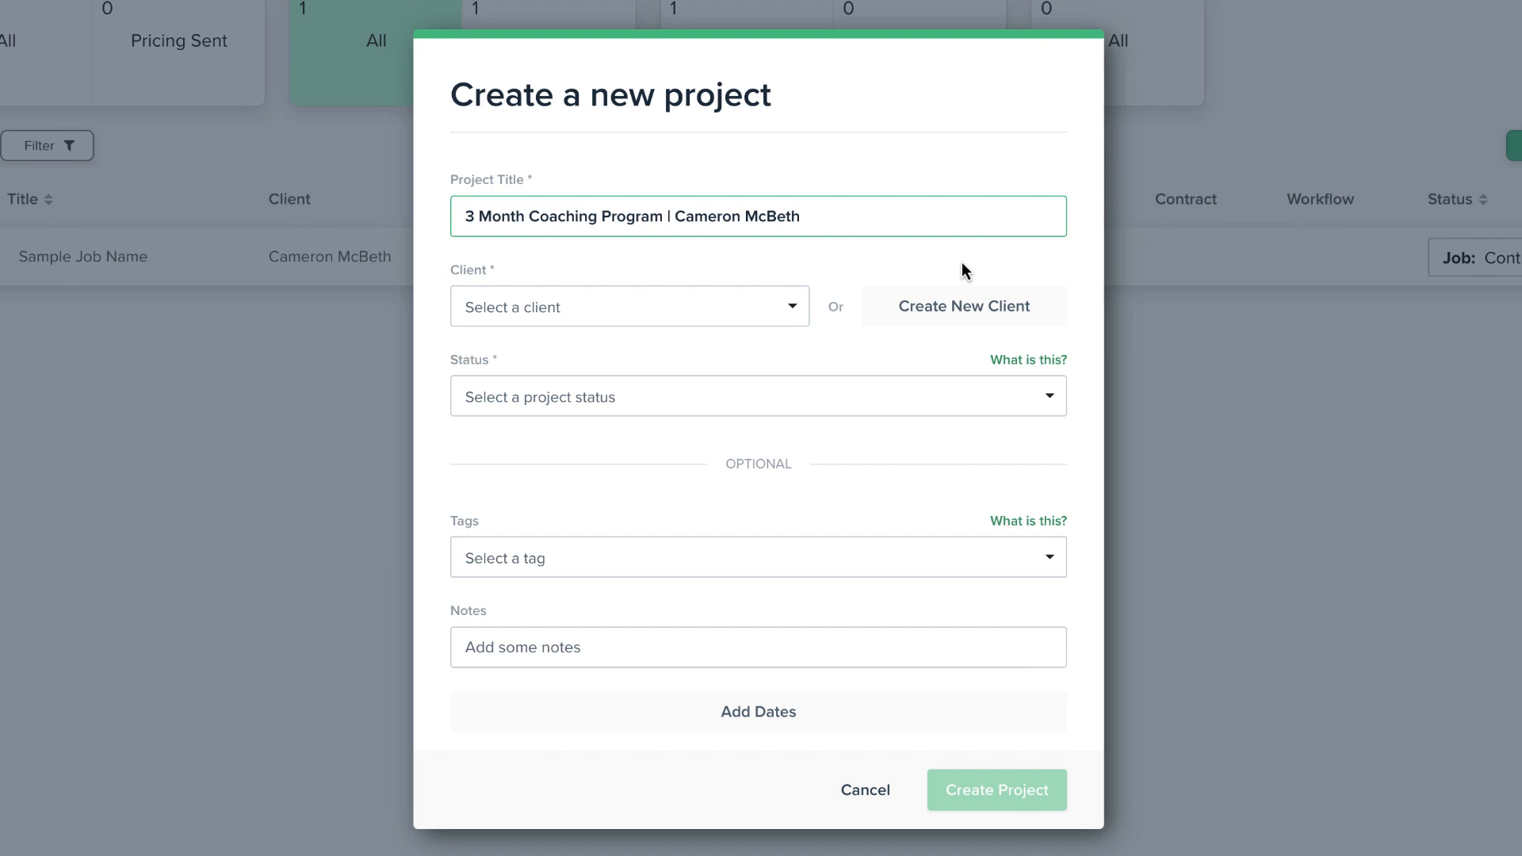
mouse_move(942, 272)
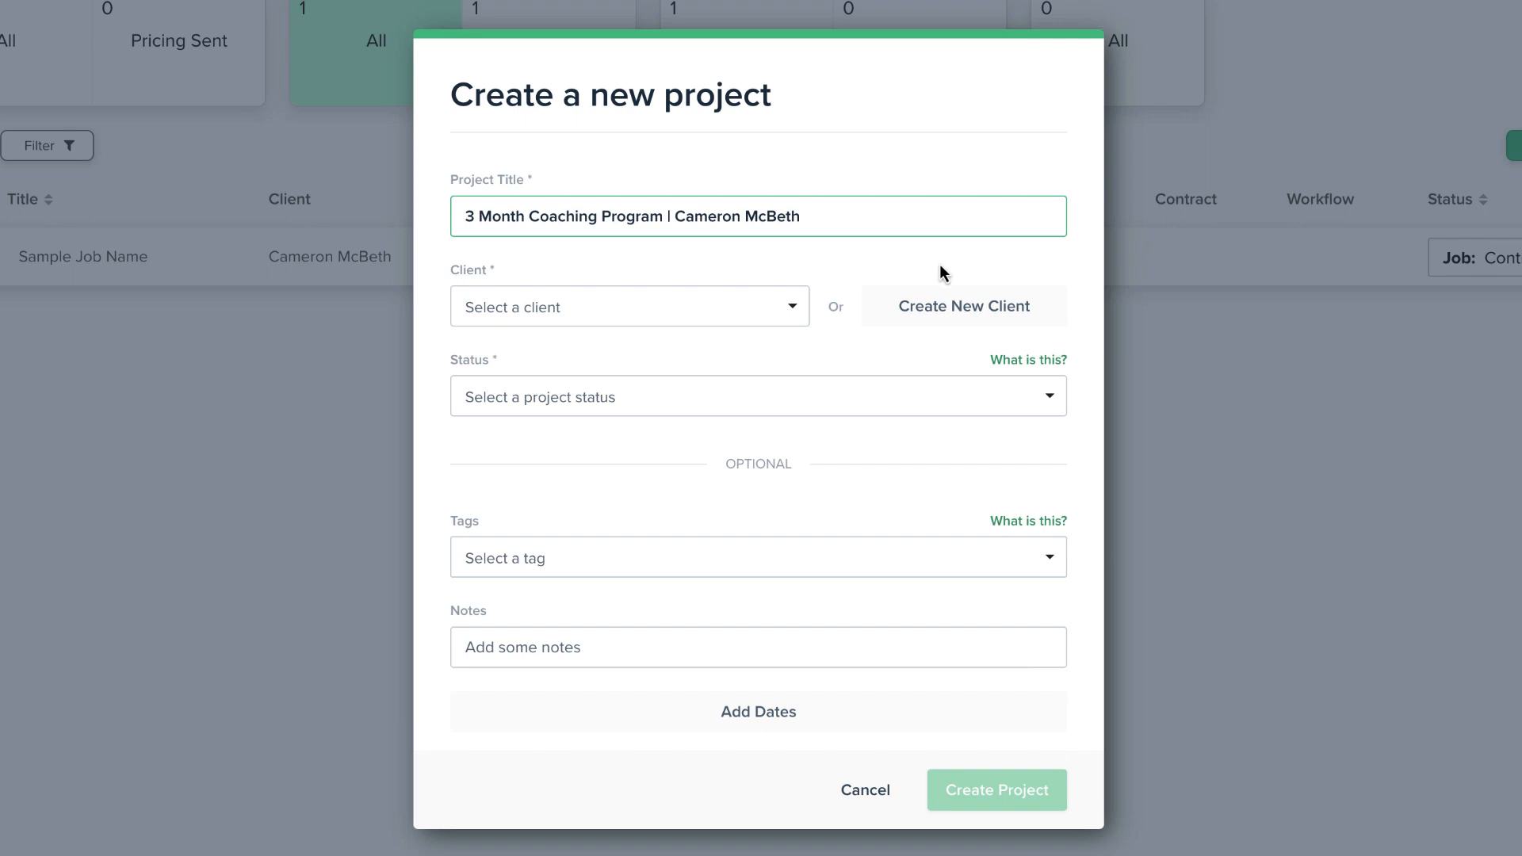
click(628, 306)
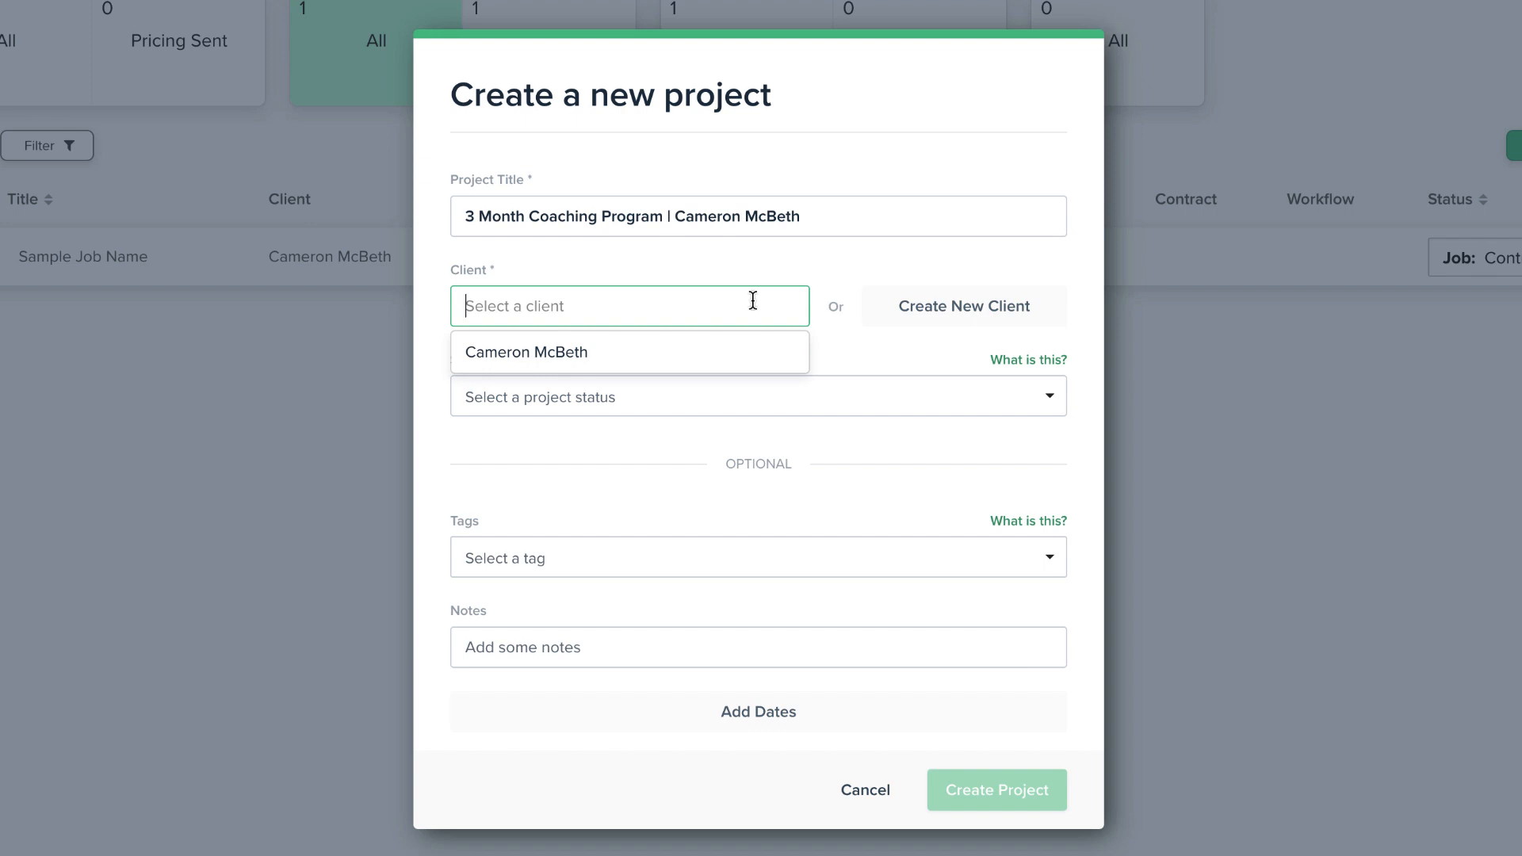
mouse_move(929, 315)
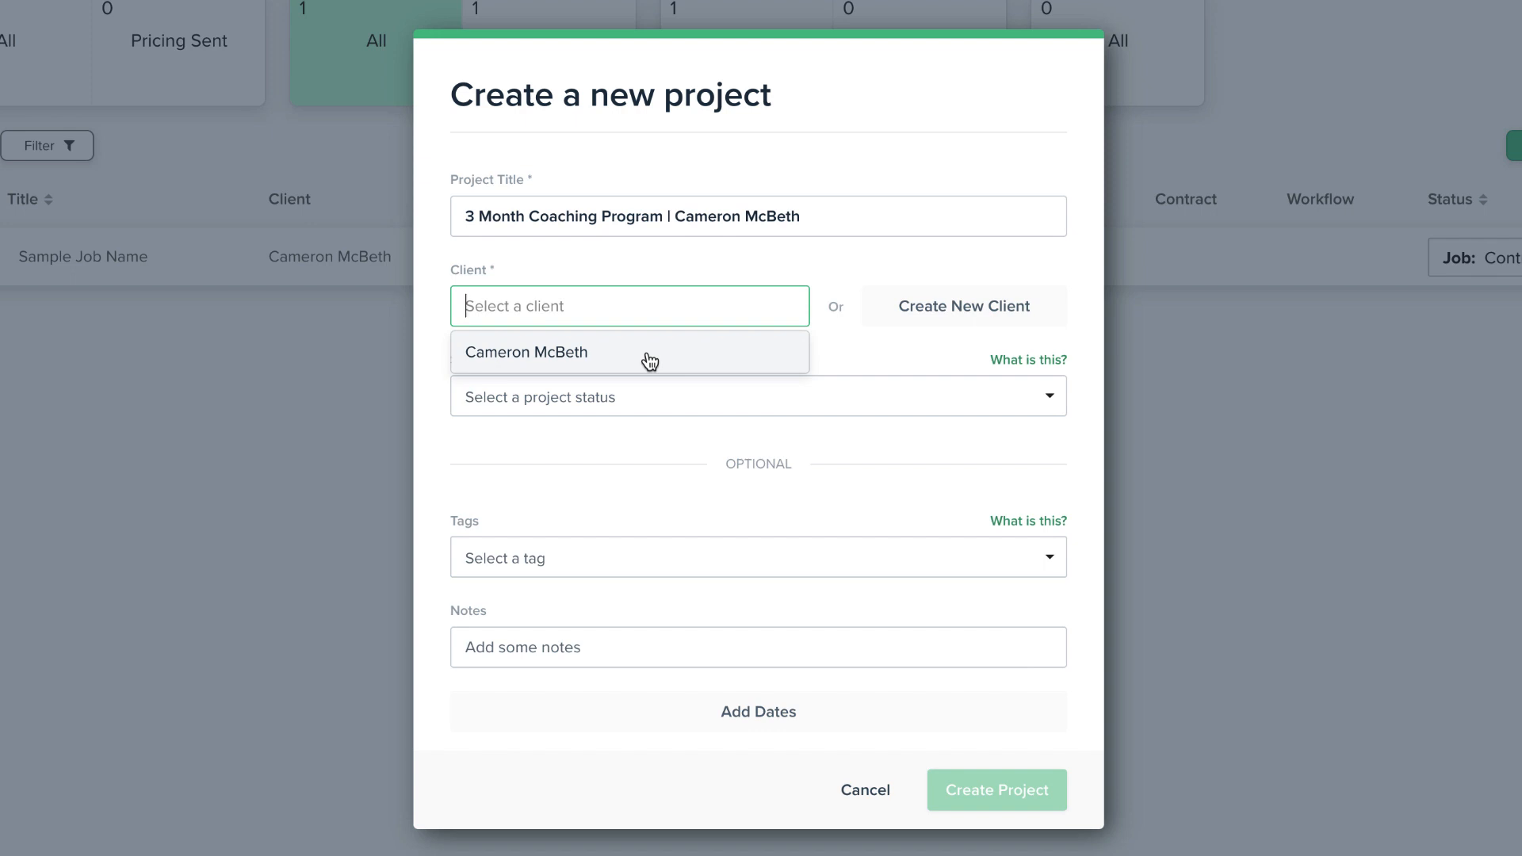
click(525, 351)
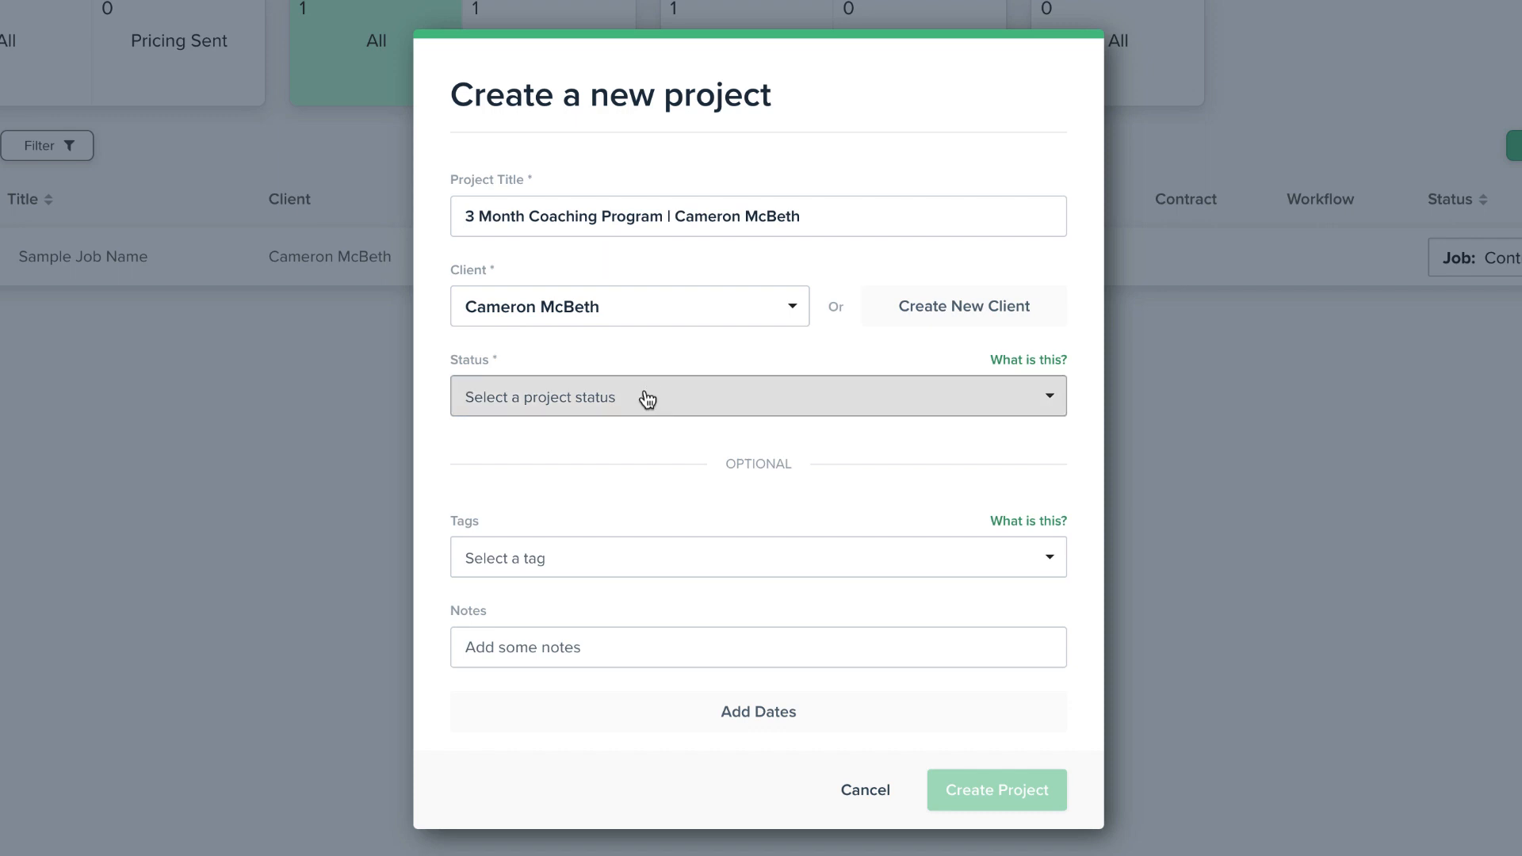
click(757, 396)
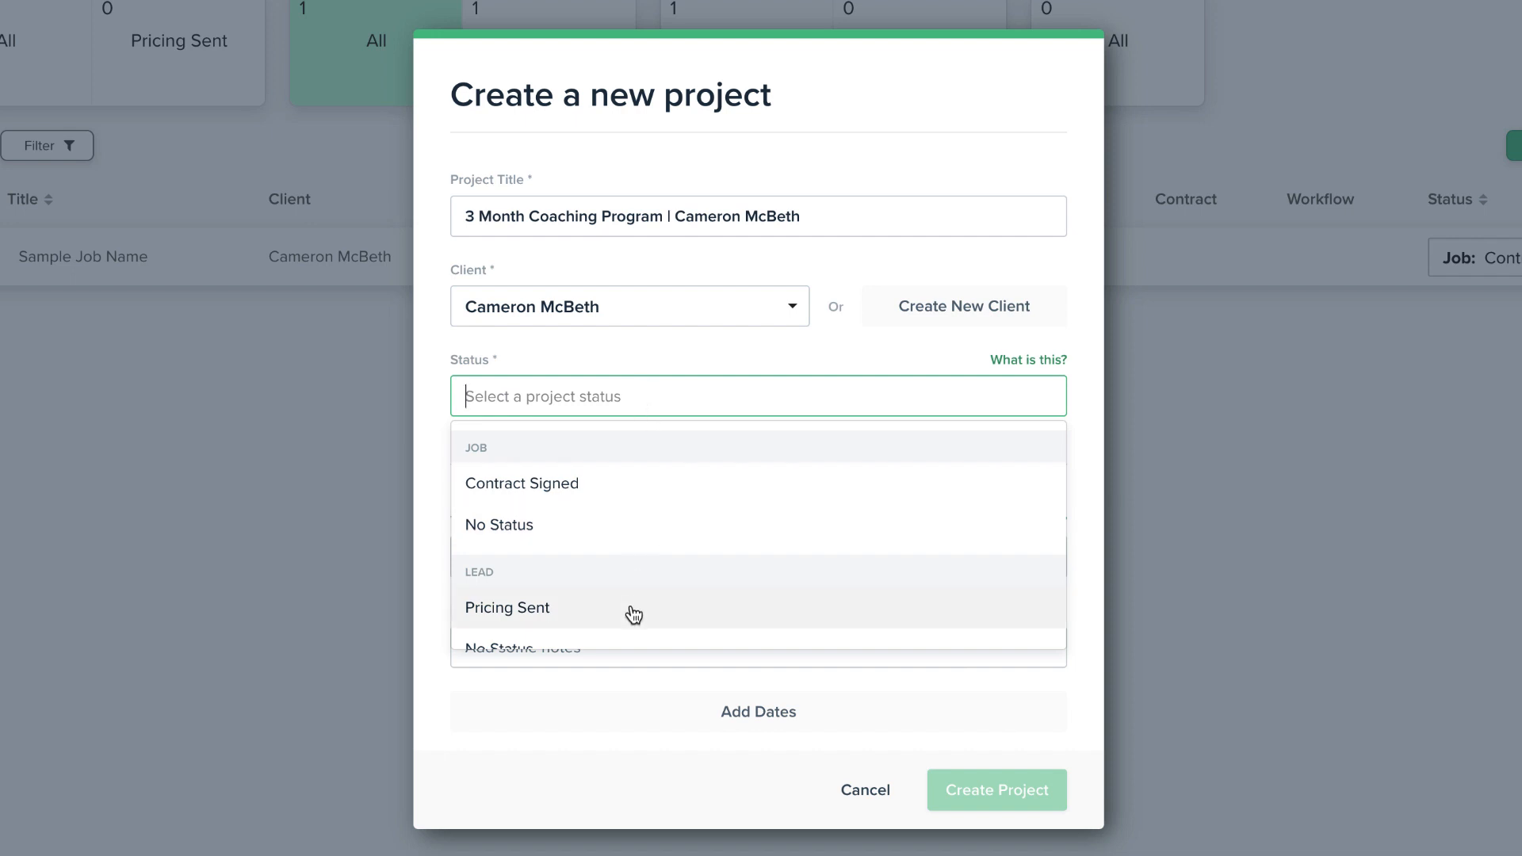
click(507, 608)
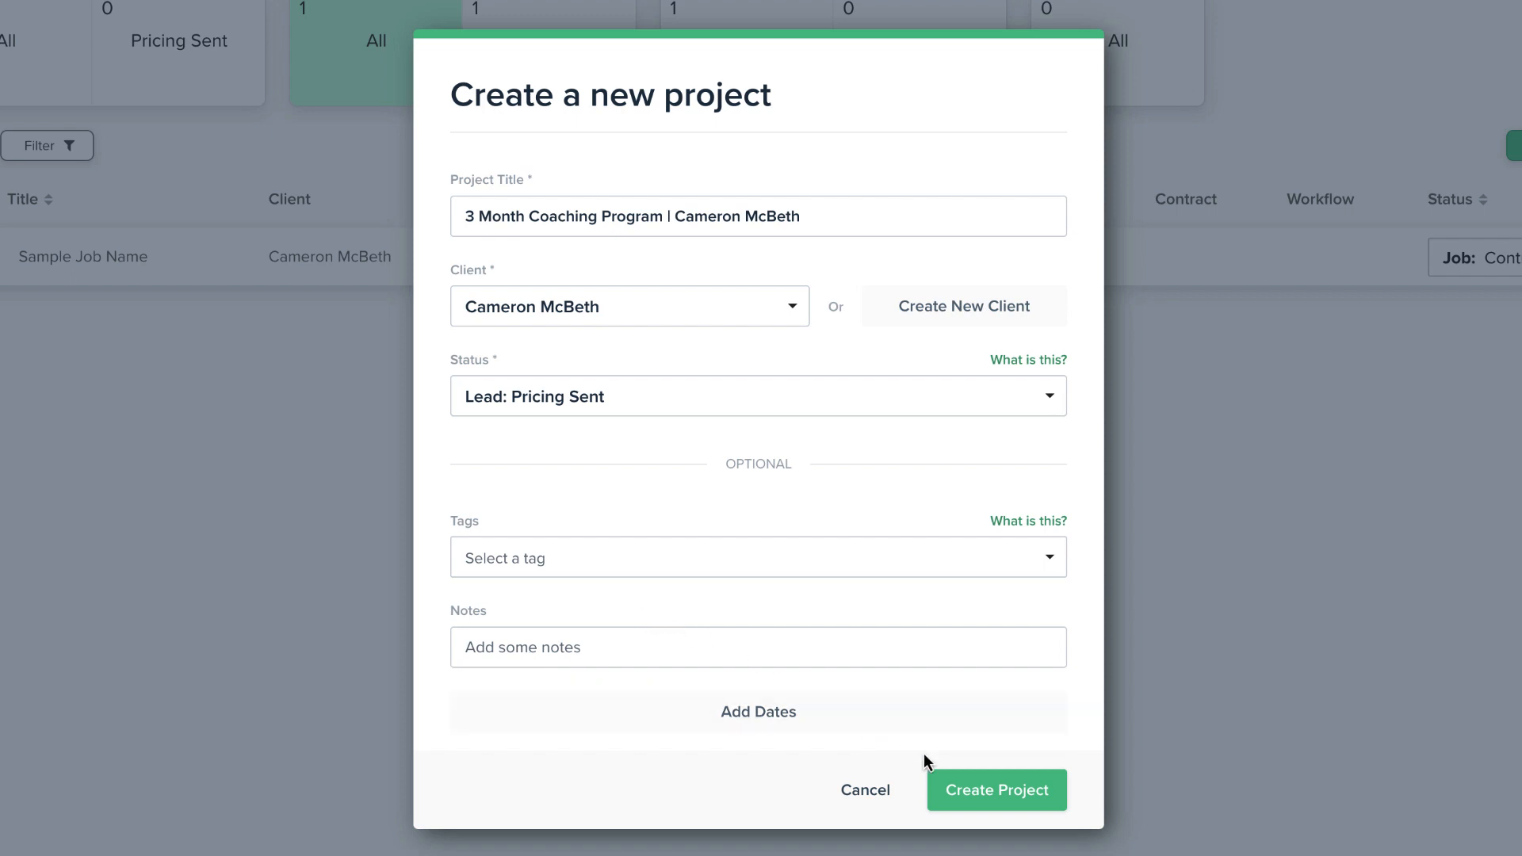
click(996, 790)
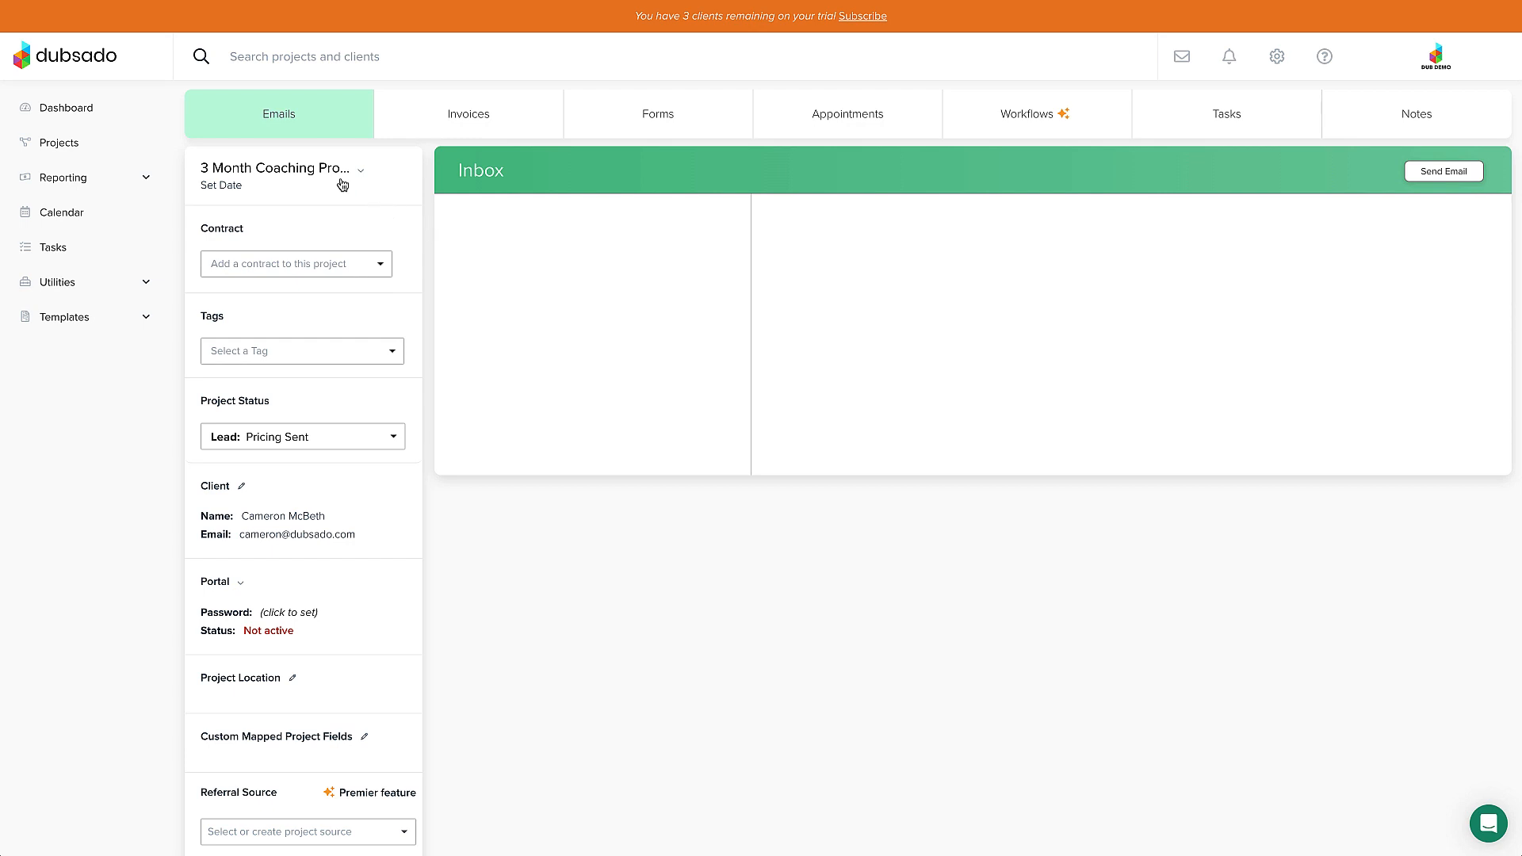
Step: Browse the coaching project's invoices, forms, appointments, workflows, tasks and notes sections
click(277, 168)
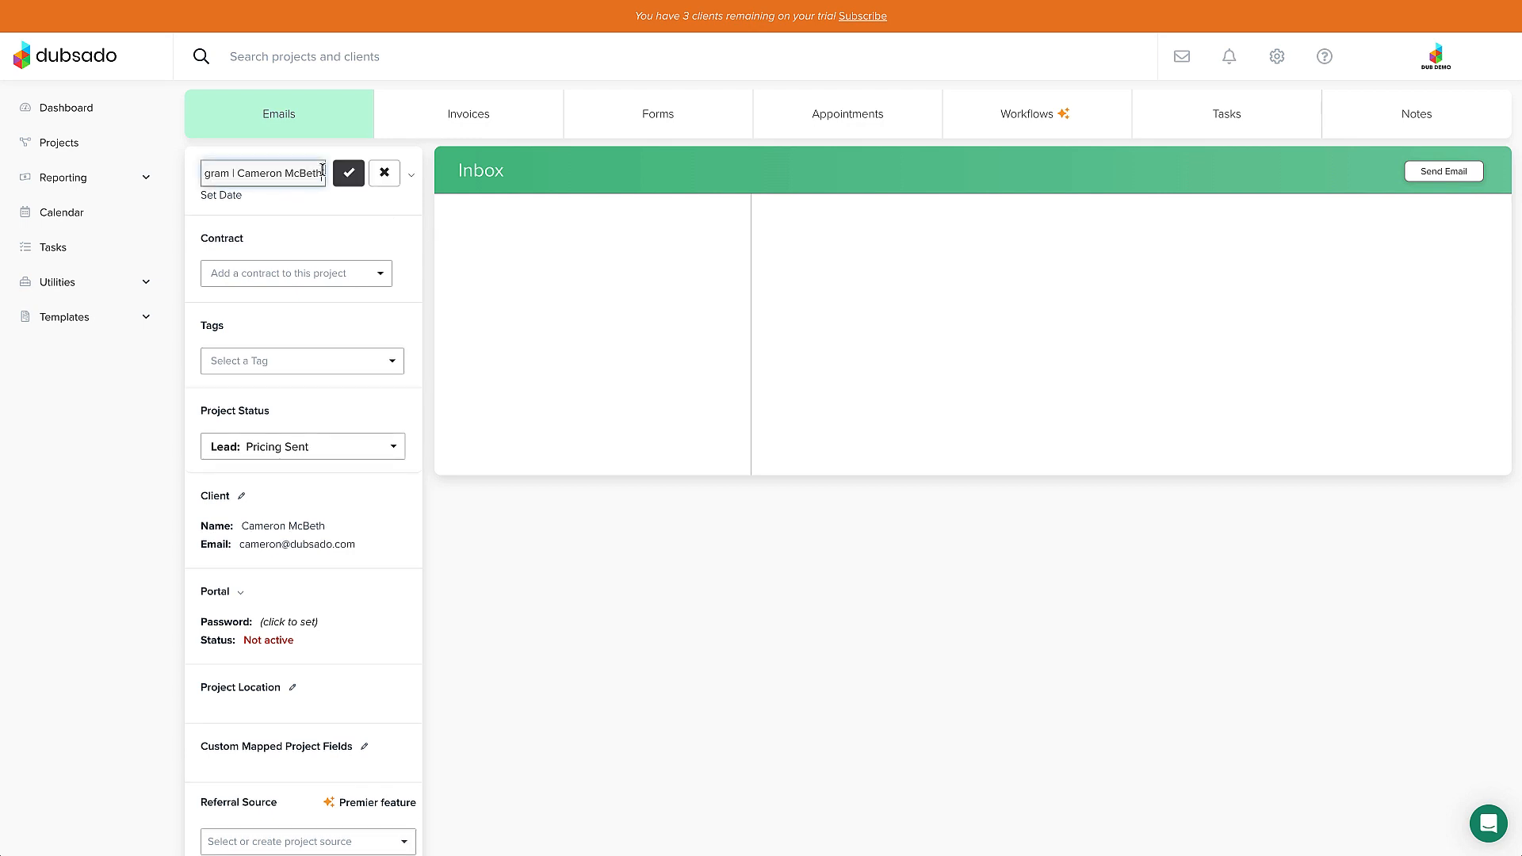
click(348, 172)
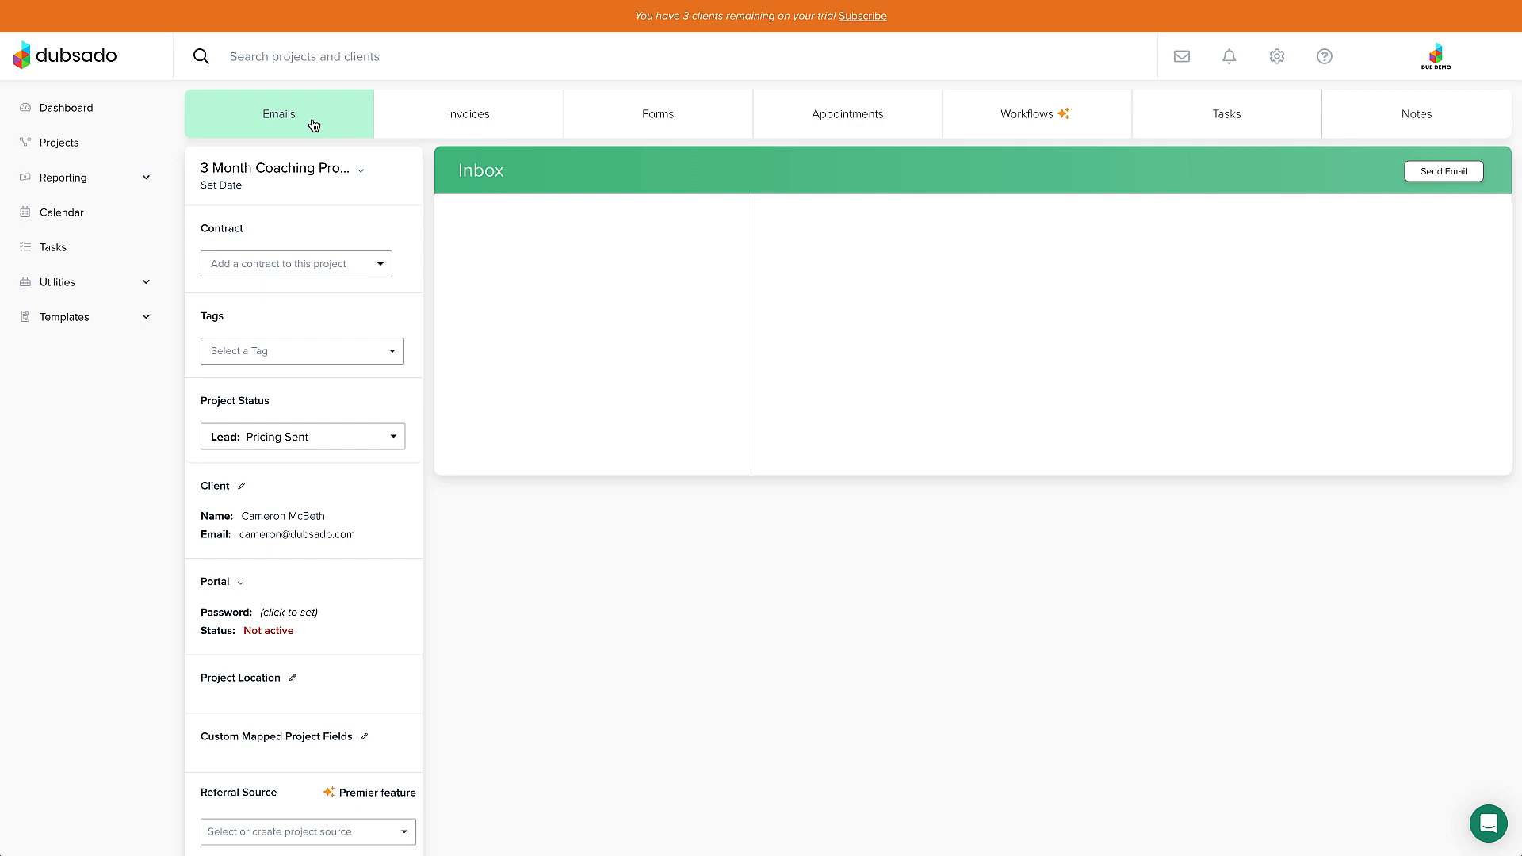
click(468, 113)
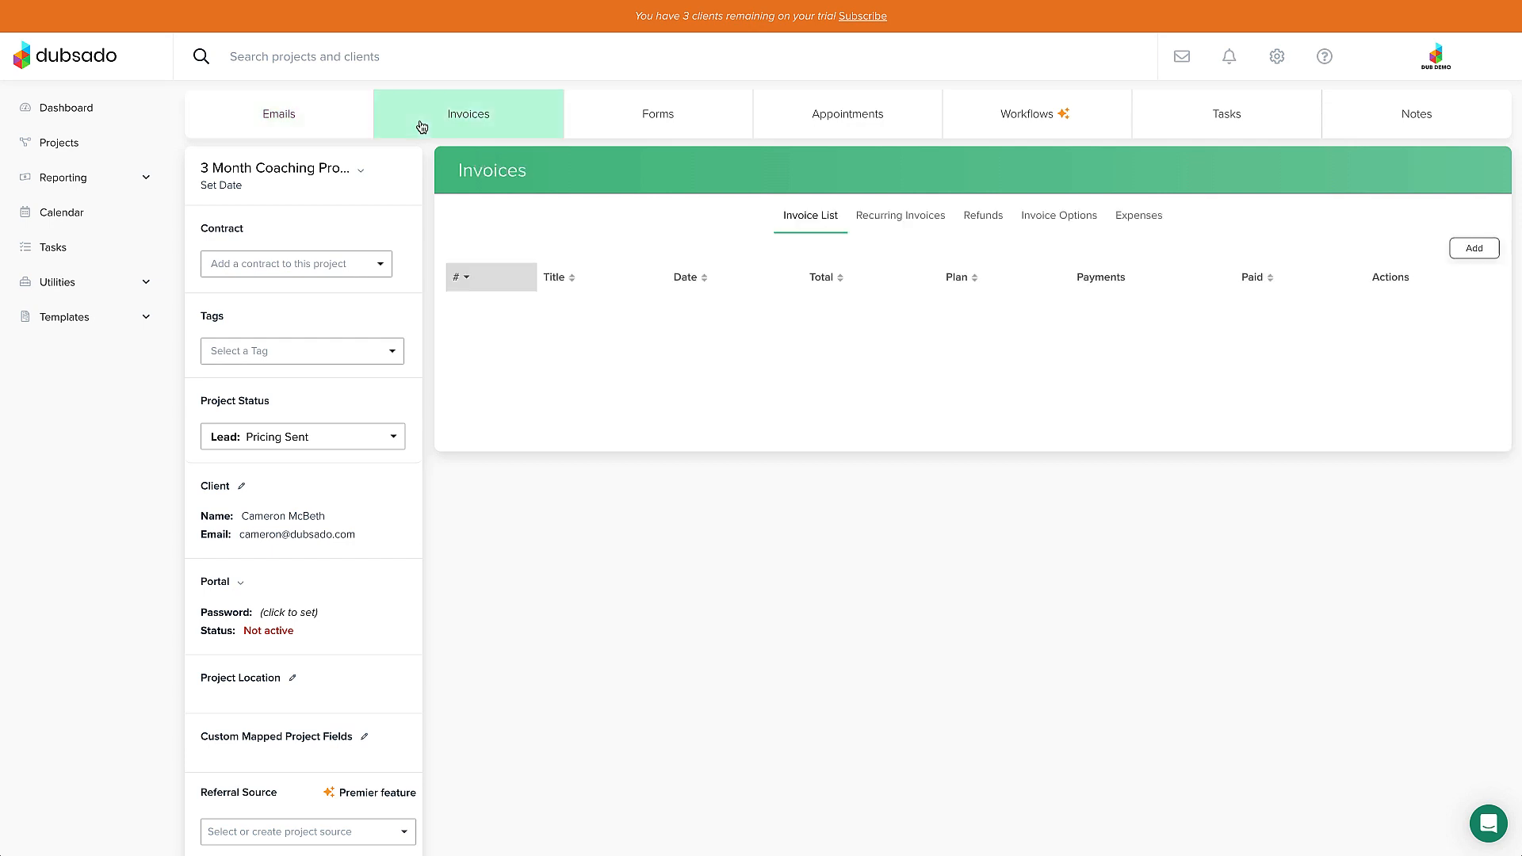
click(657, 114)
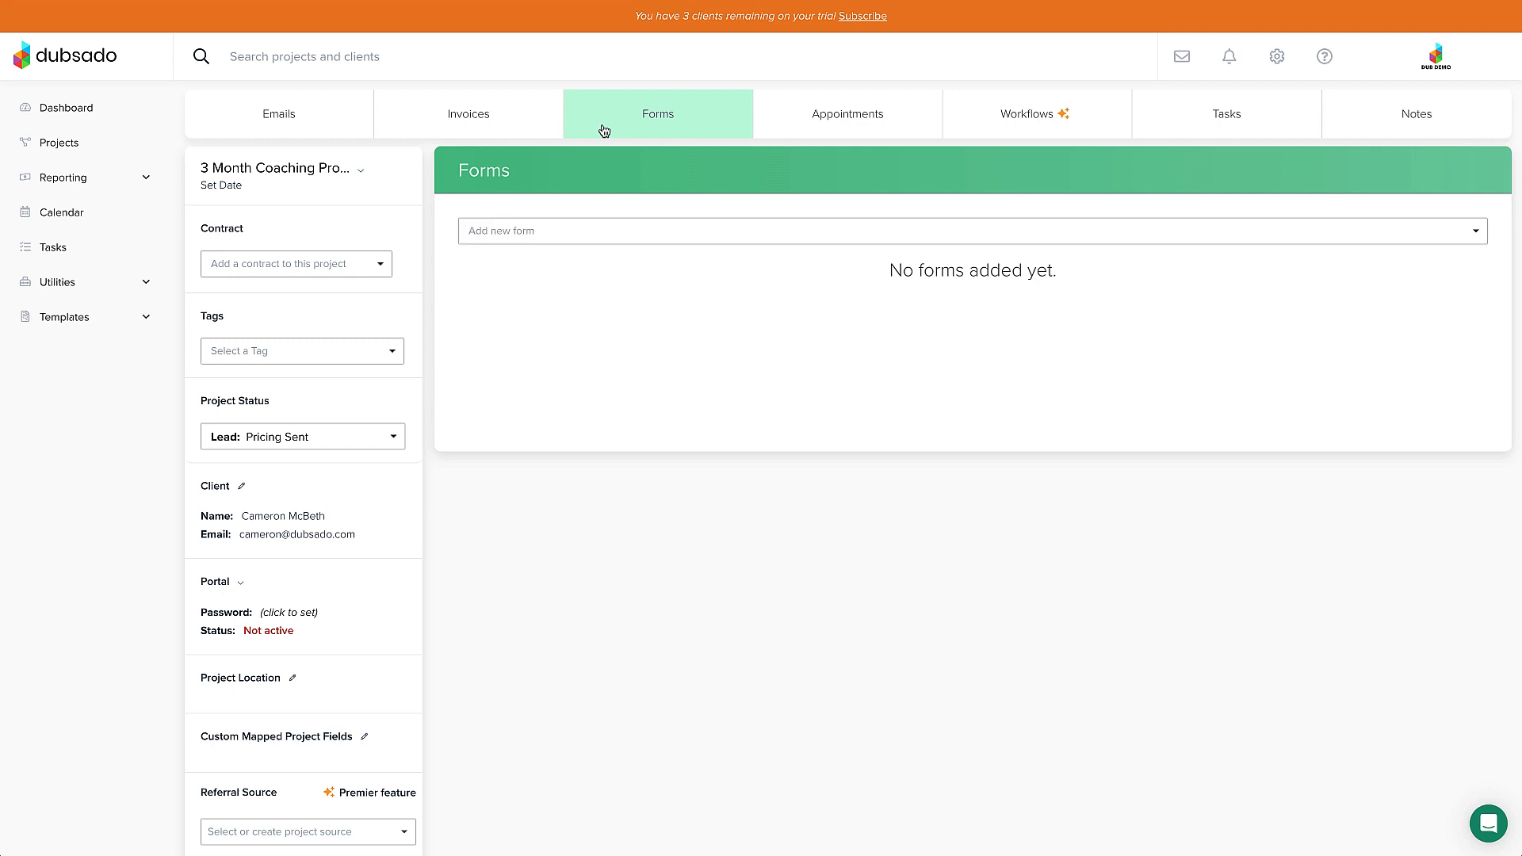
mouse_move(786, 131)
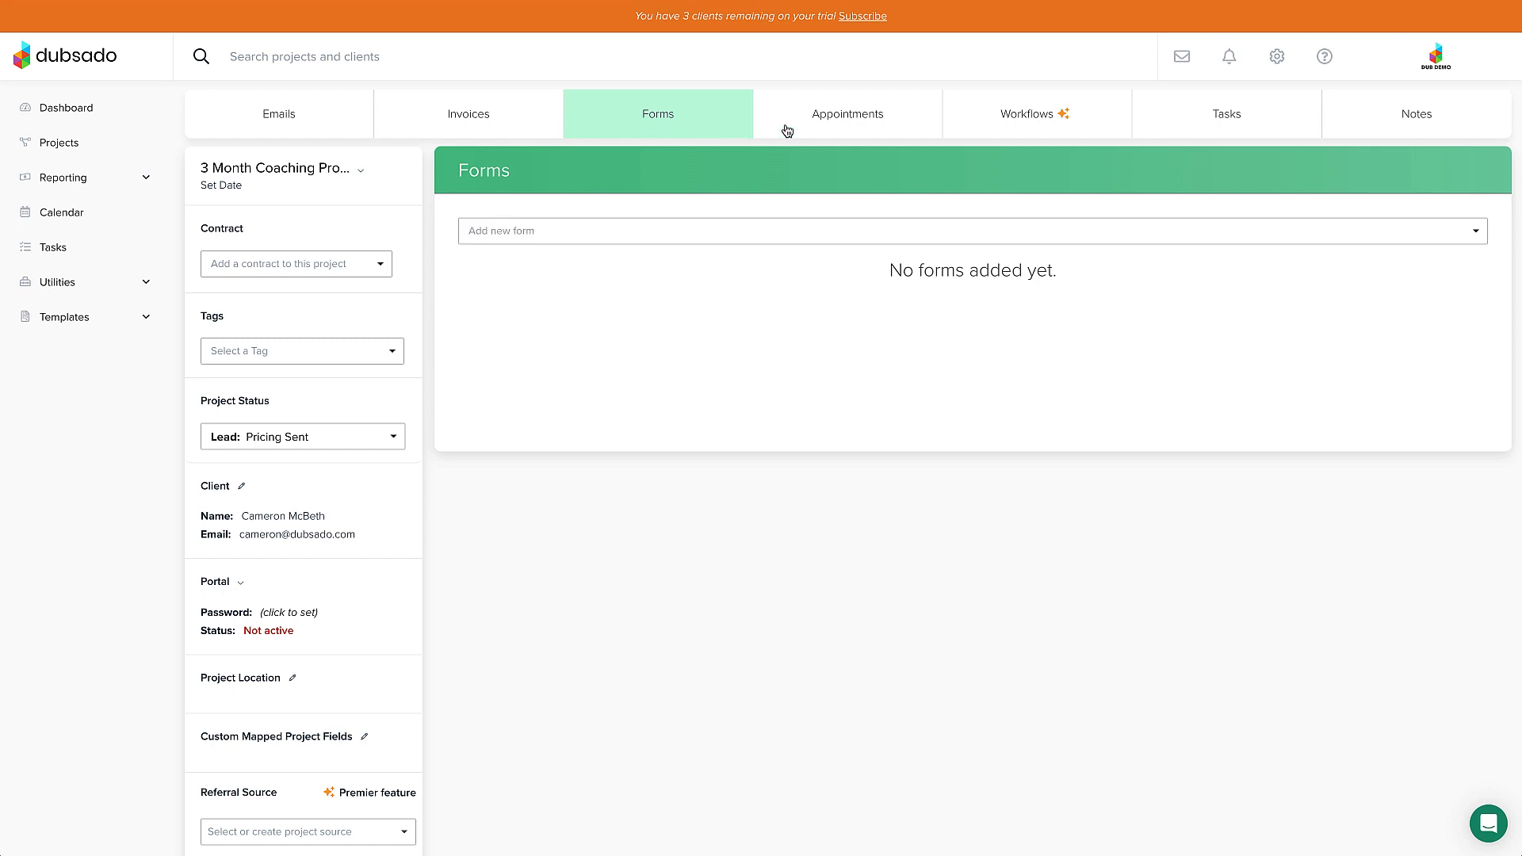
click(846, 113)
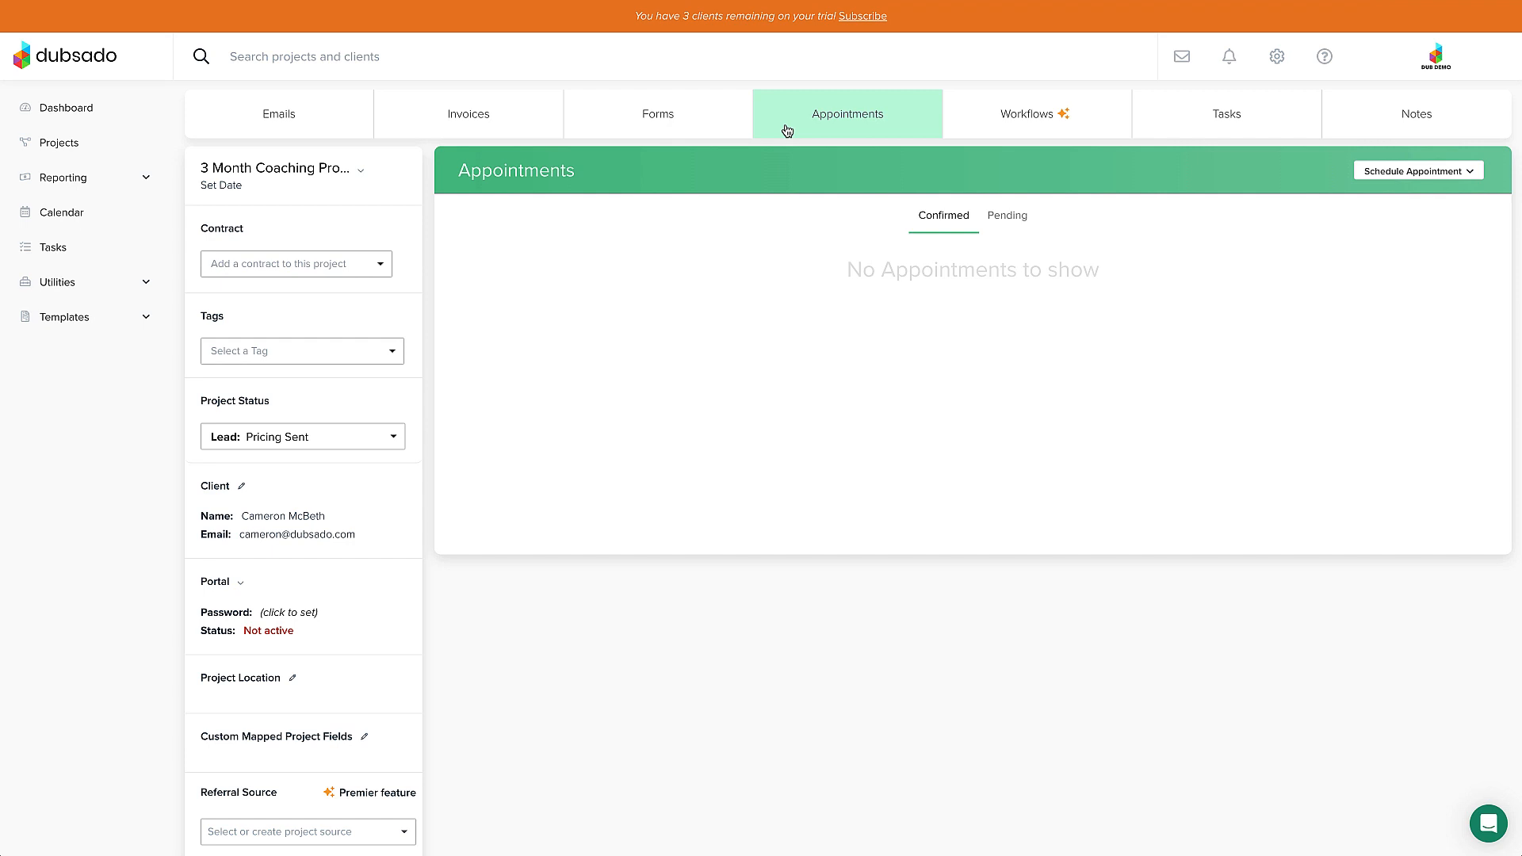
mouse_move(834, 127)
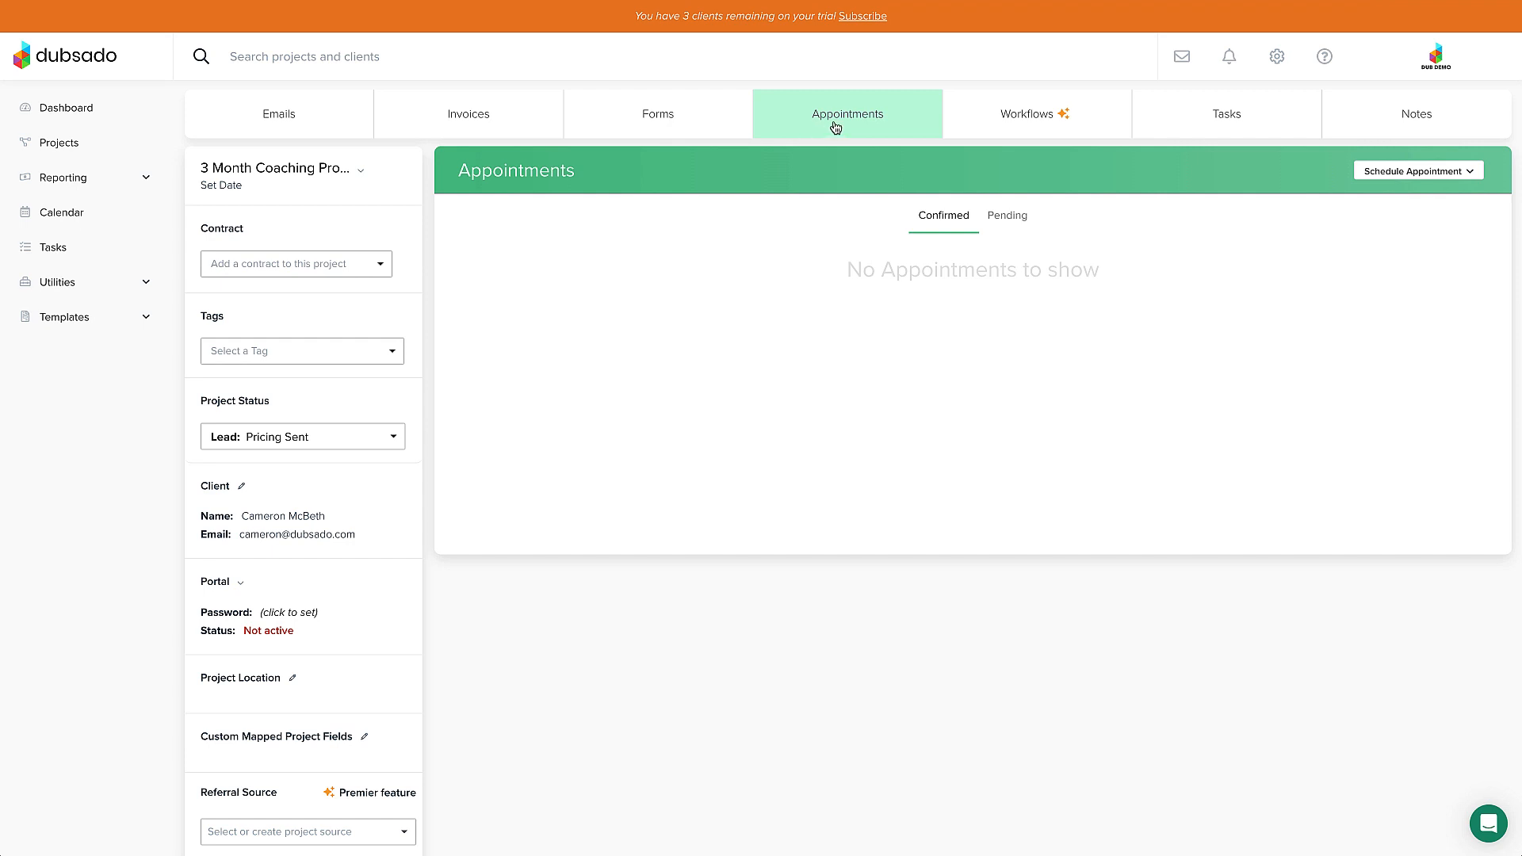
click(1034, 113)
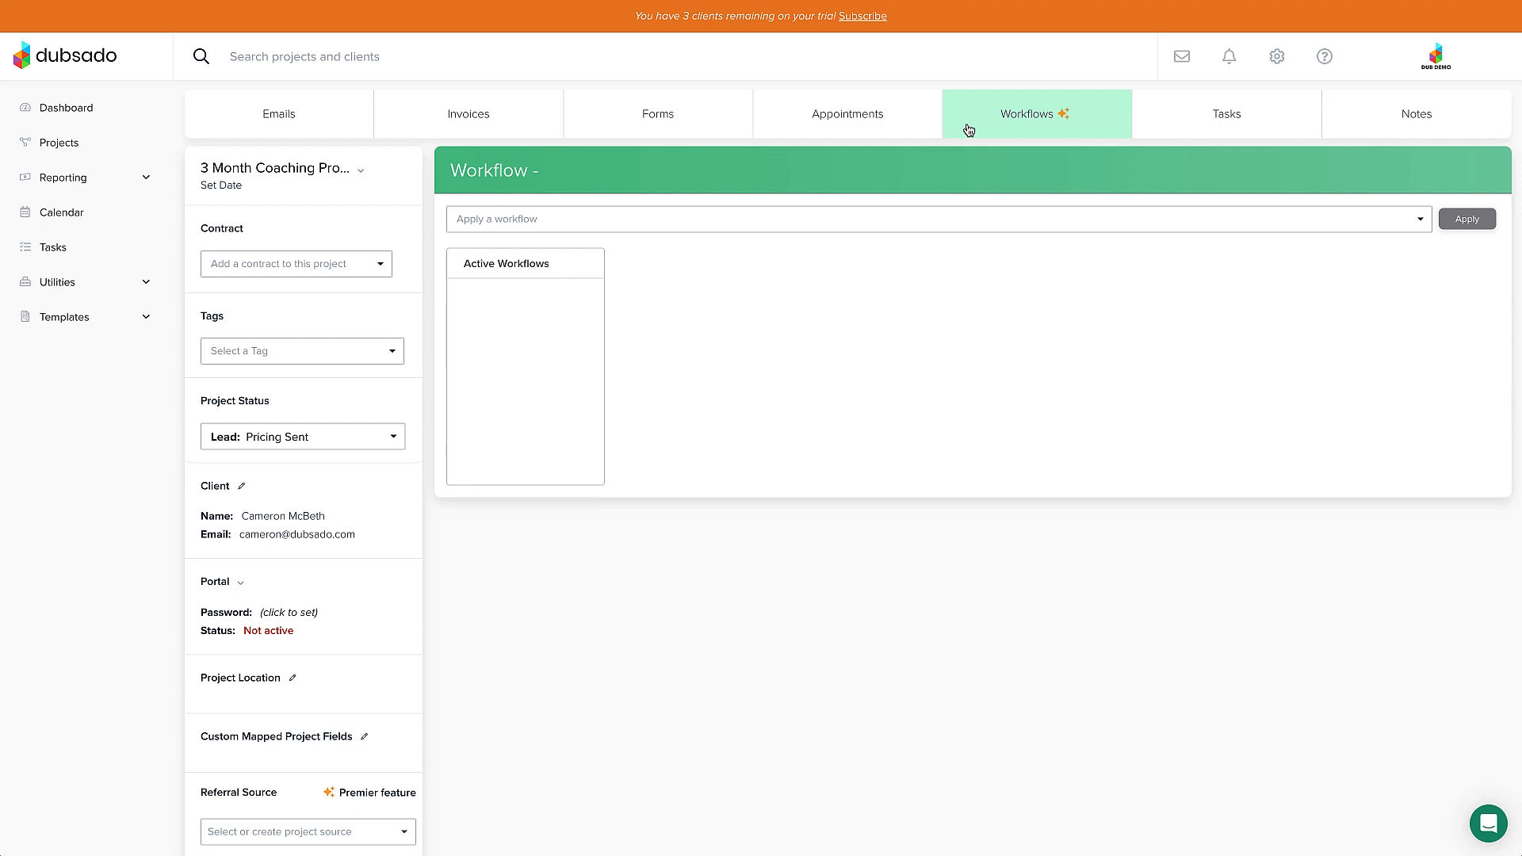
mouse_move(1011, 129)
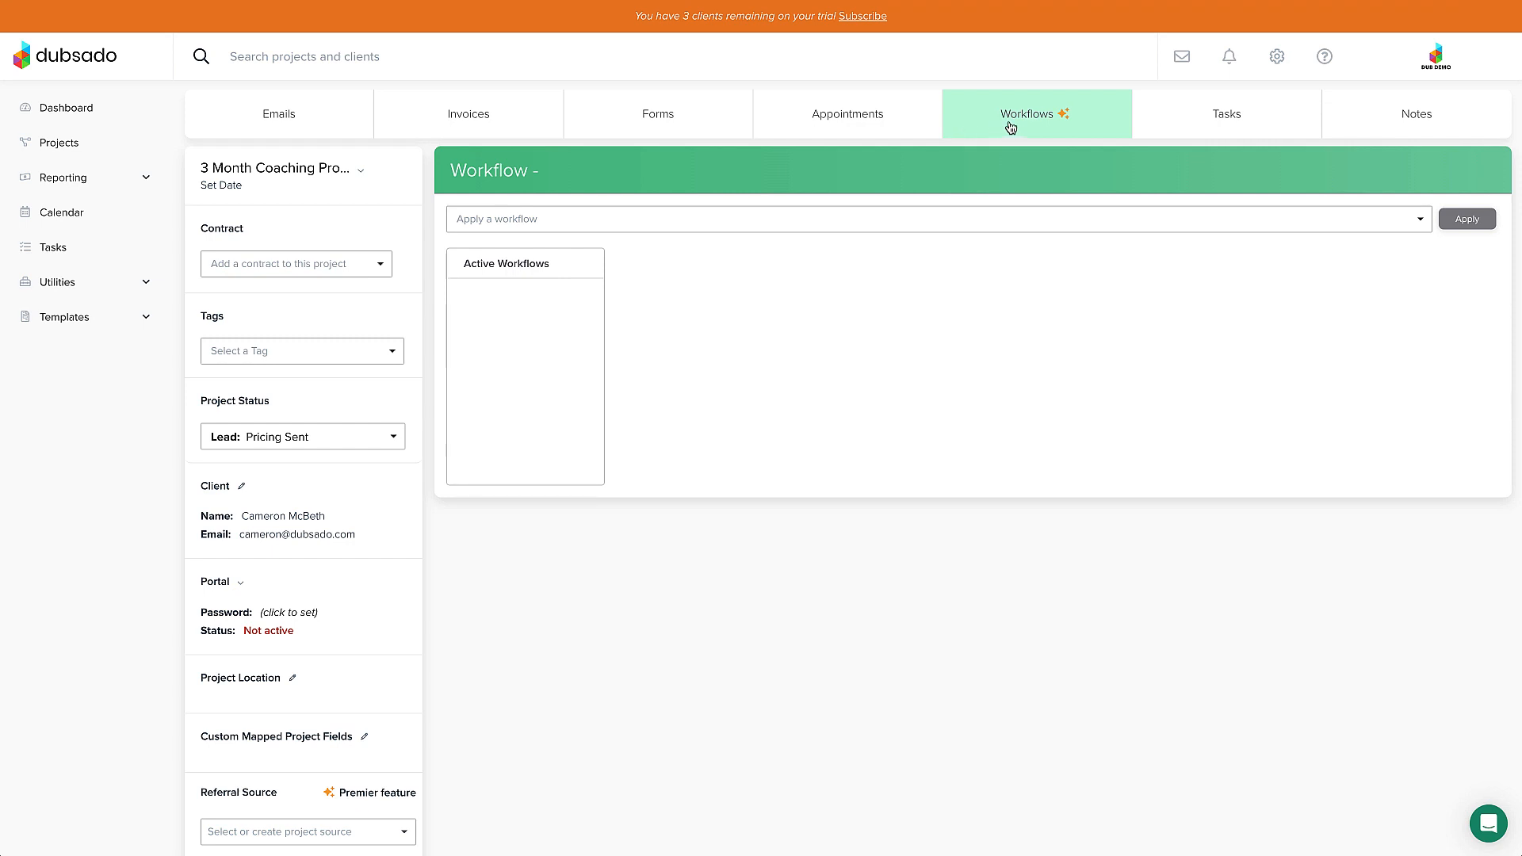
click(1226, 114)
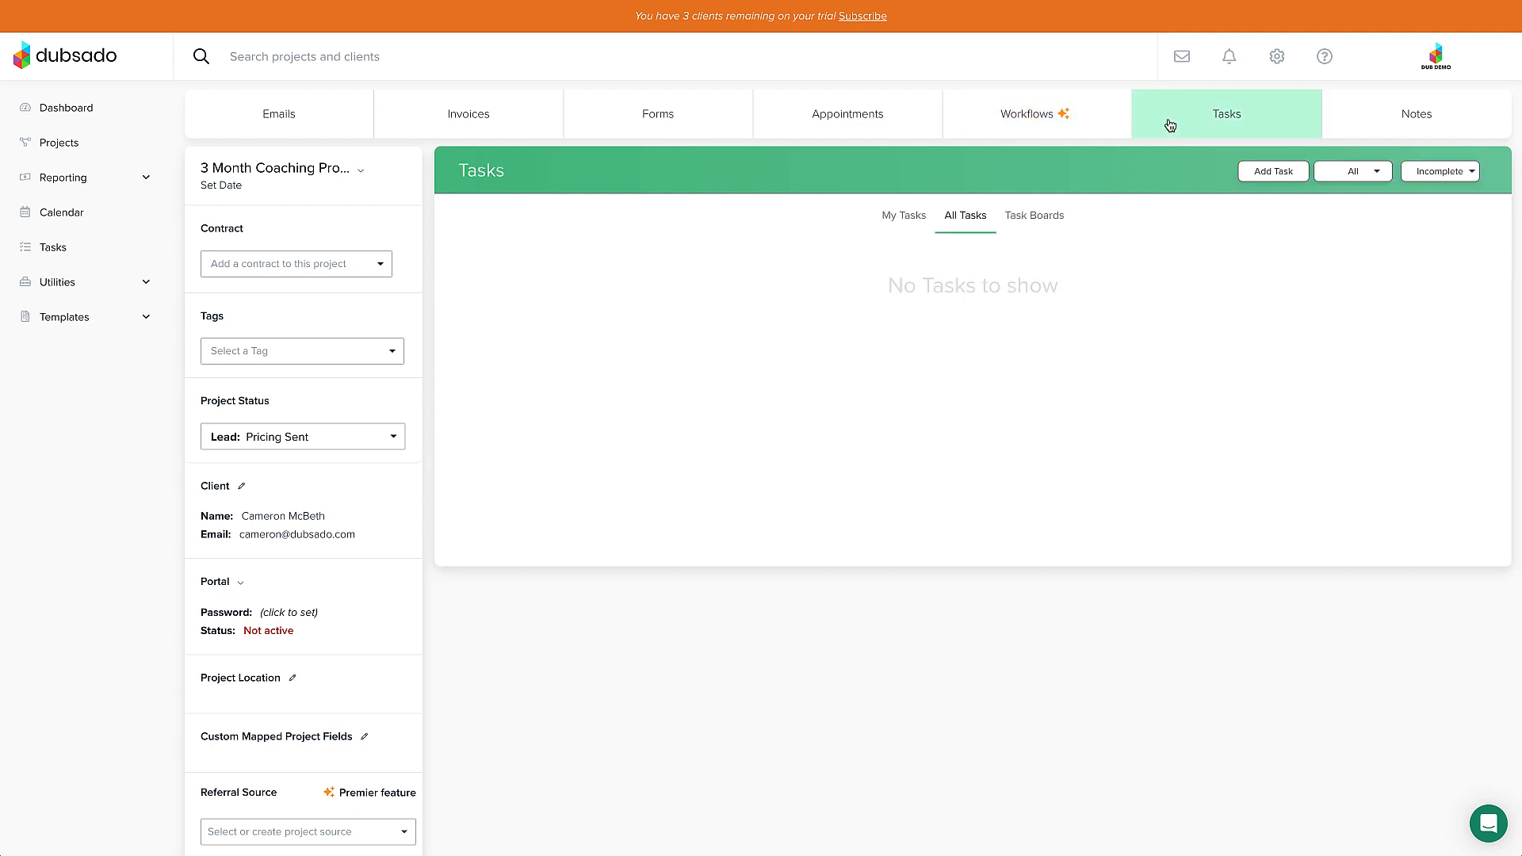
mouse_move(1284, 124)
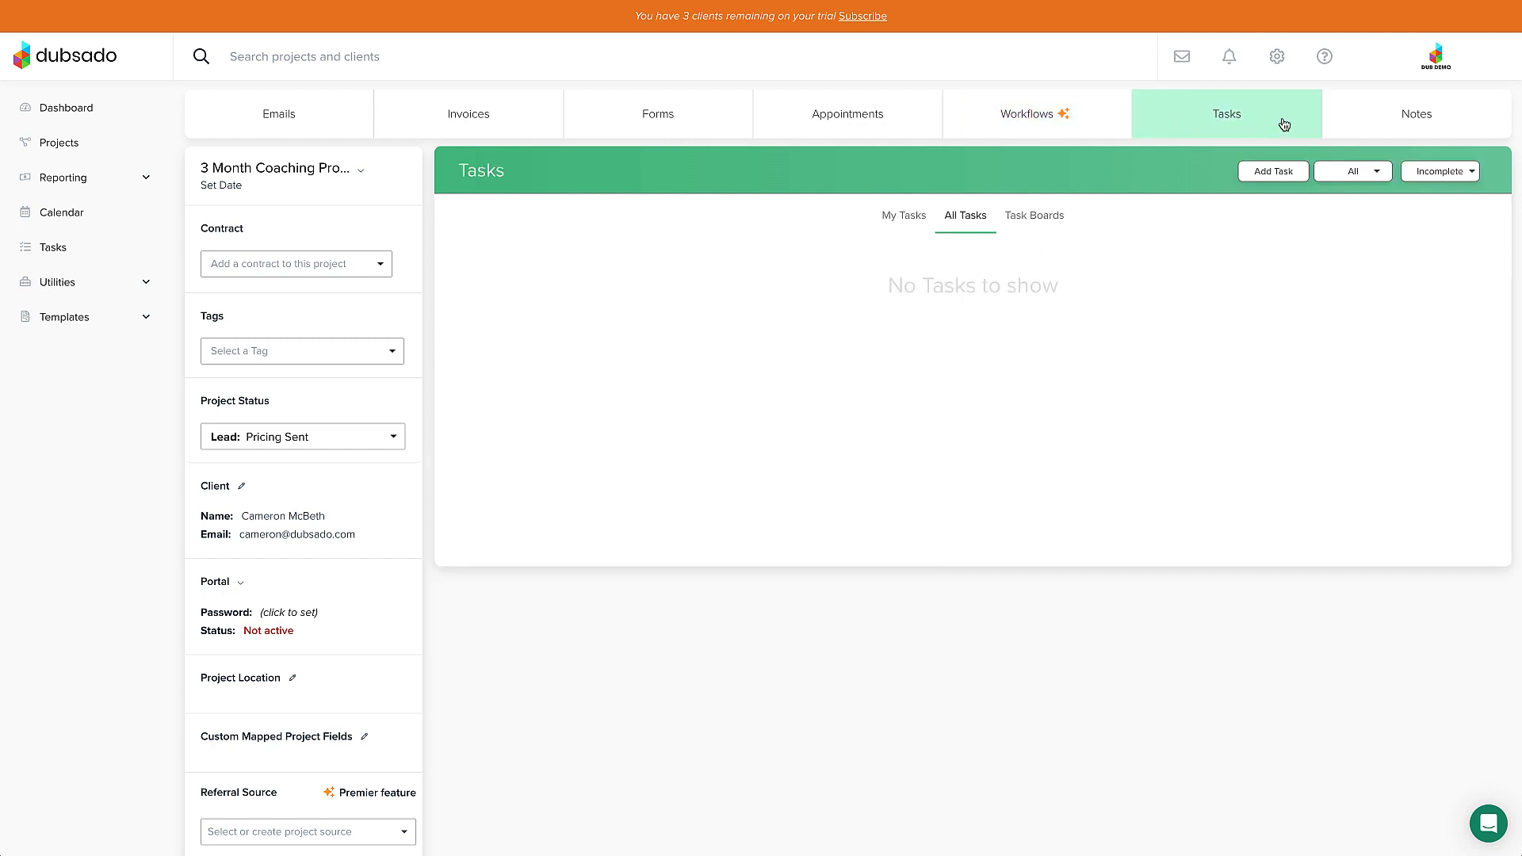
click(1417, 113)
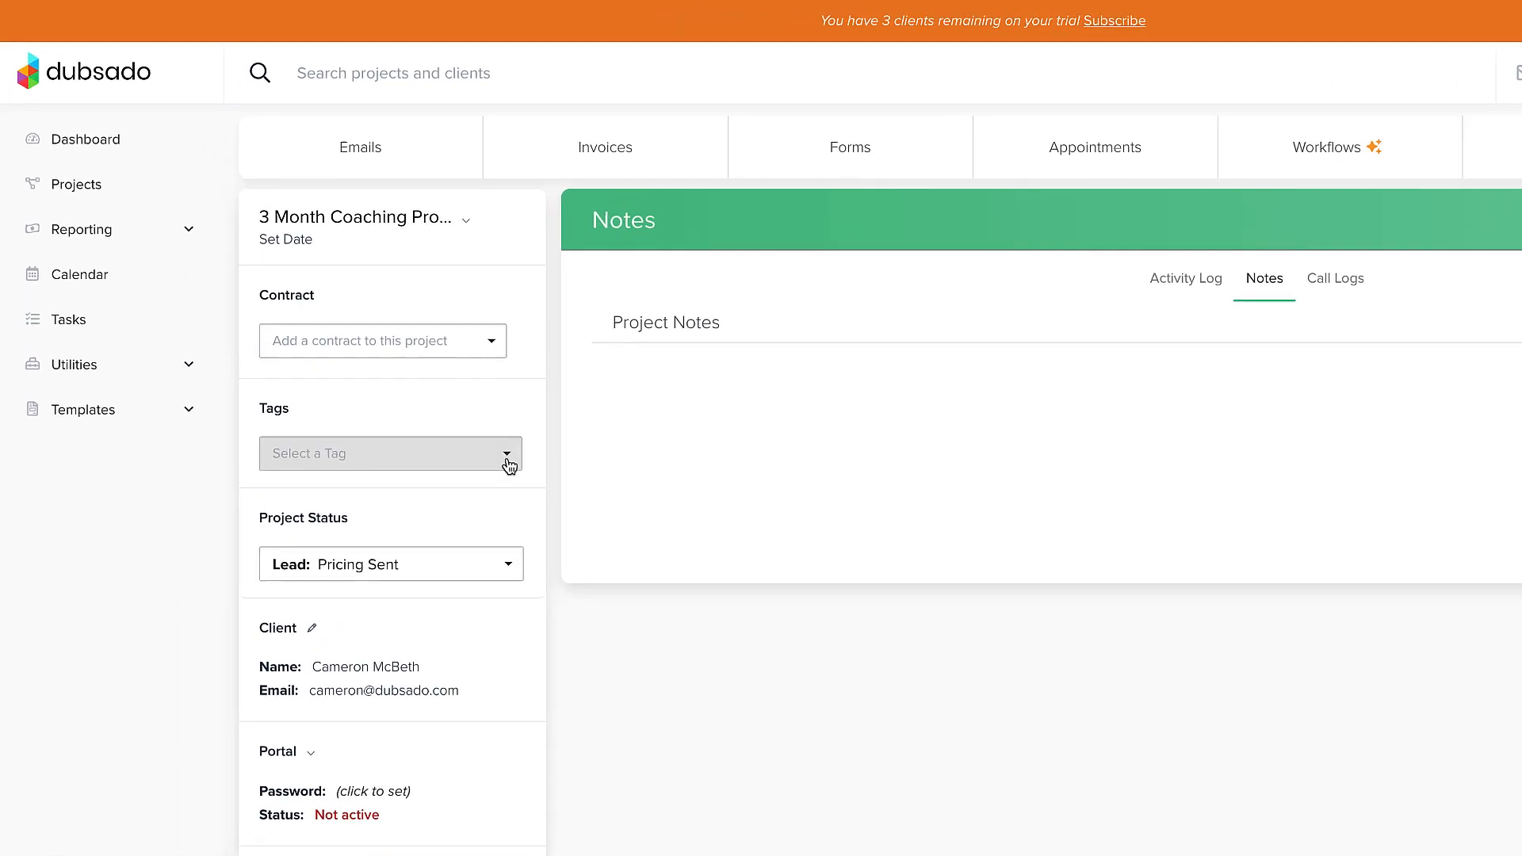
Step: Create a '1:1 Coaching' tag and add it to the coaching project
click(390, 454)
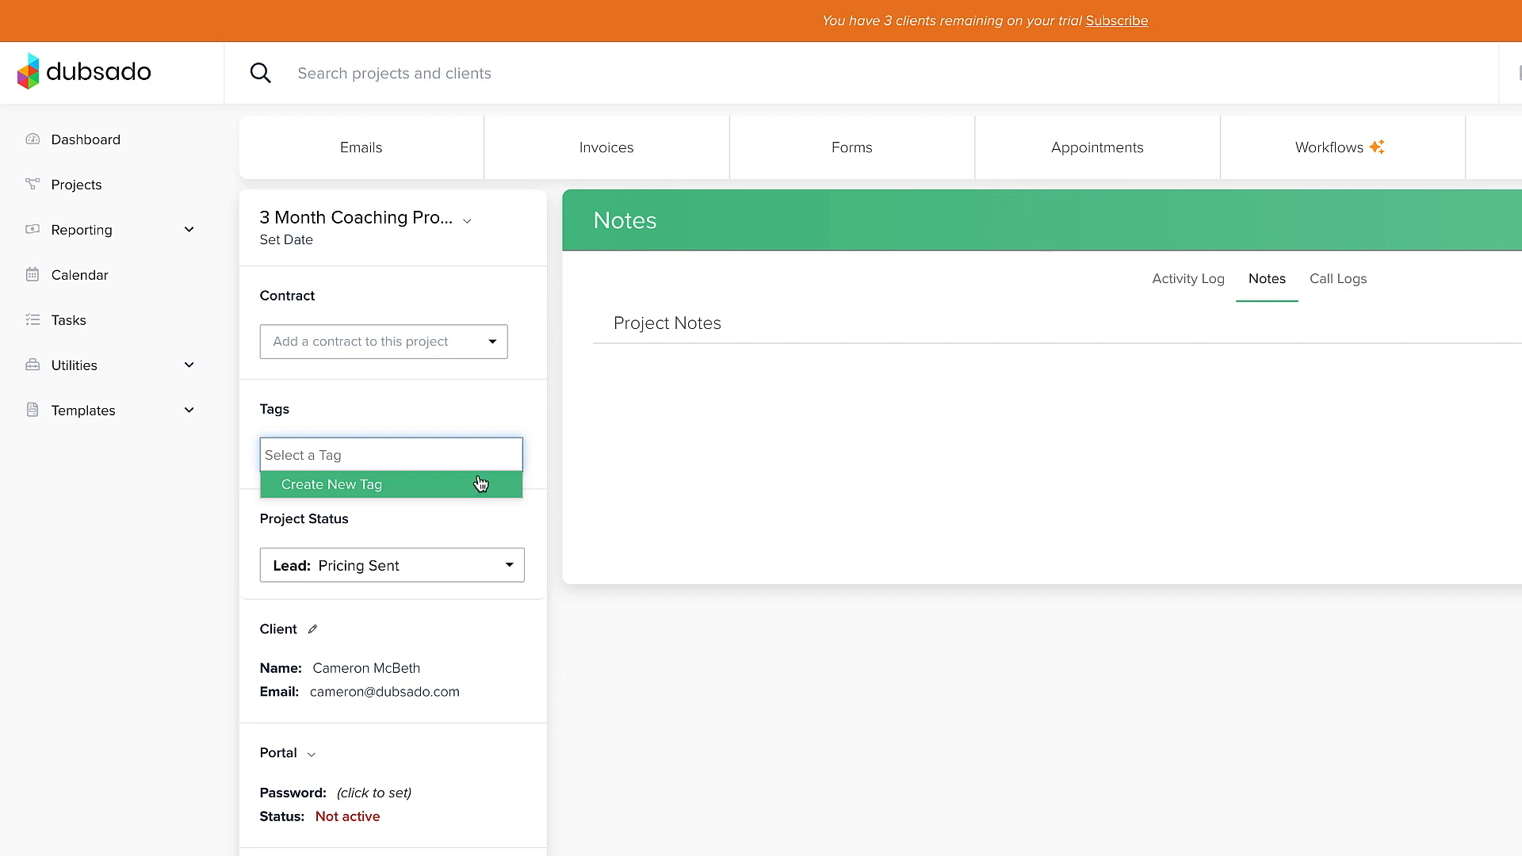
click(331, 484)
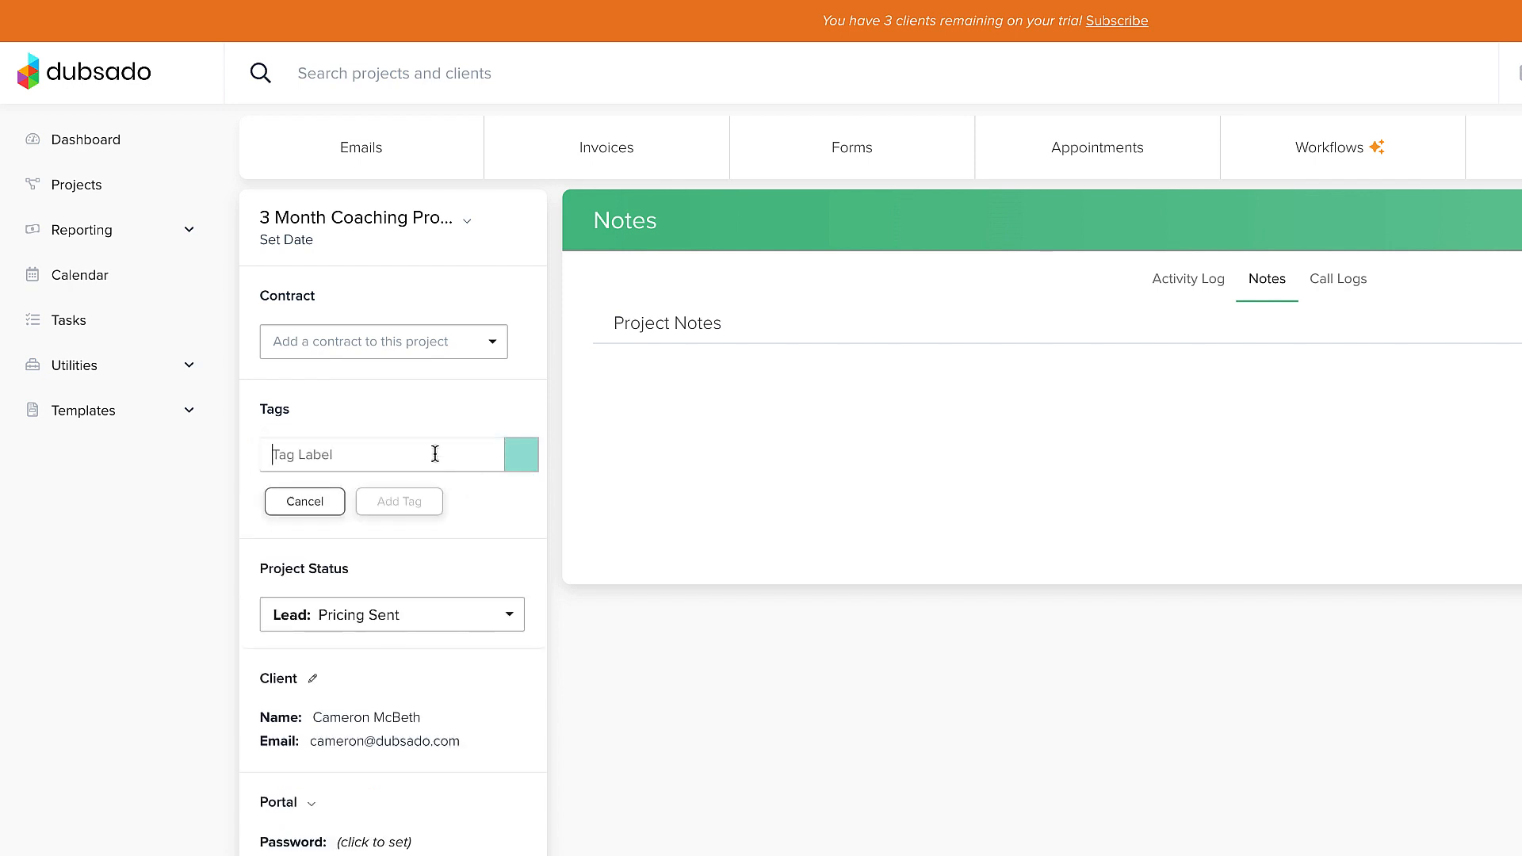
text(1:1)
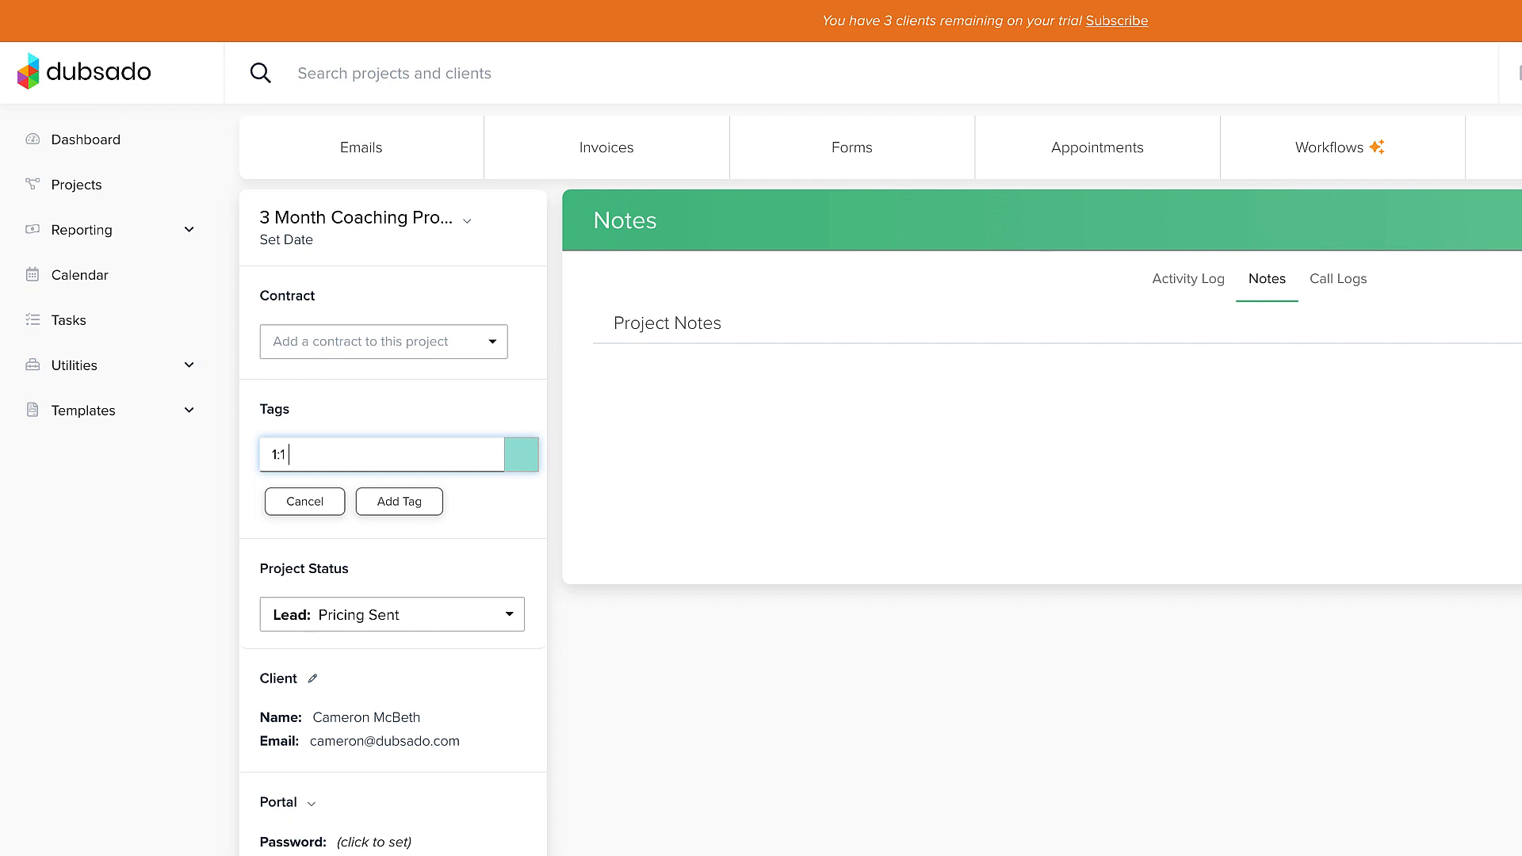
text(Coaching)
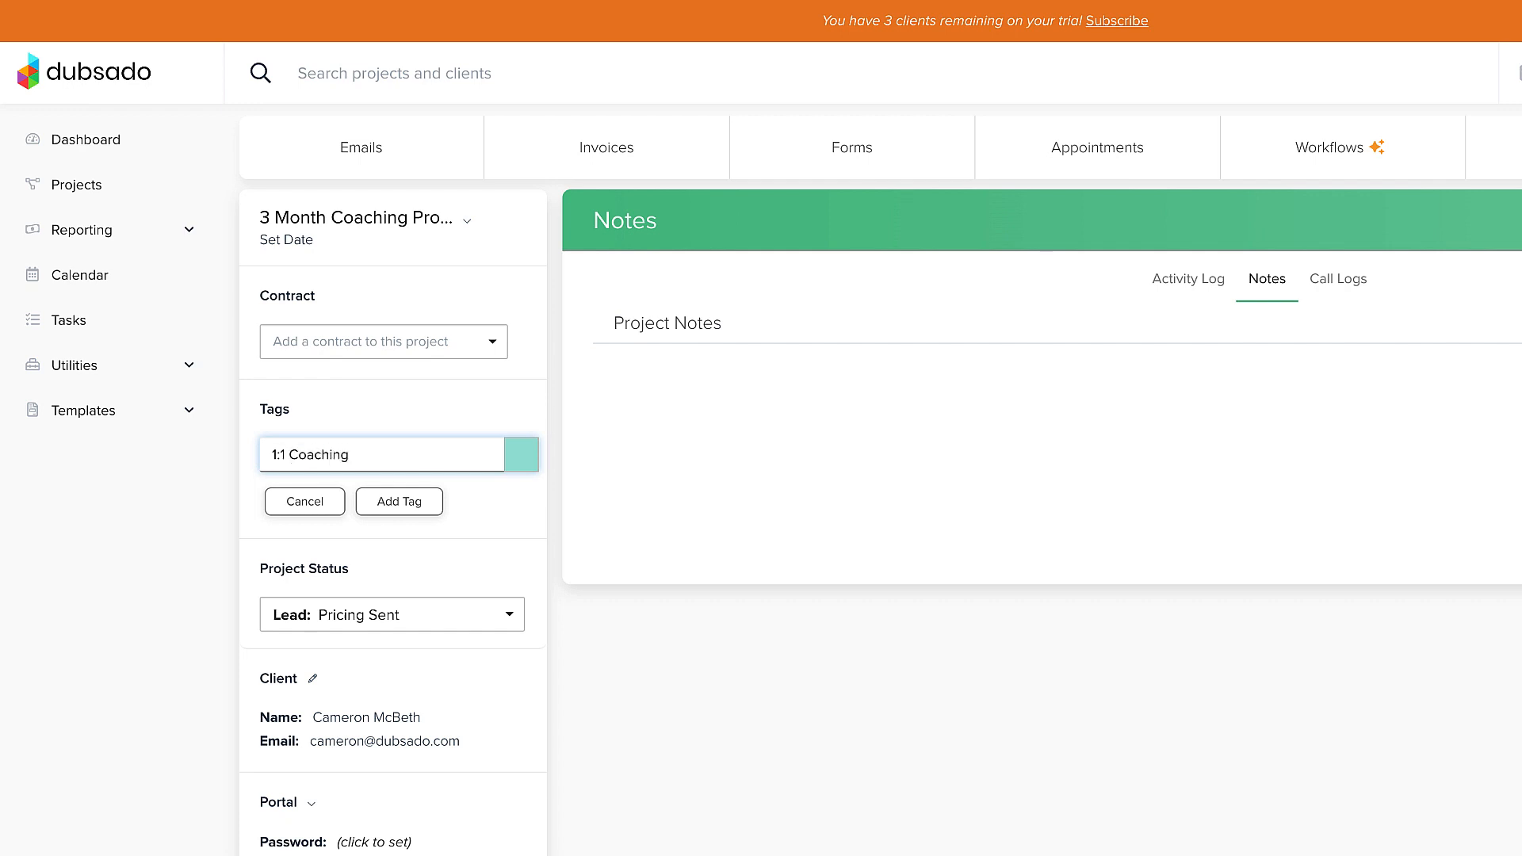
click(398, 501)
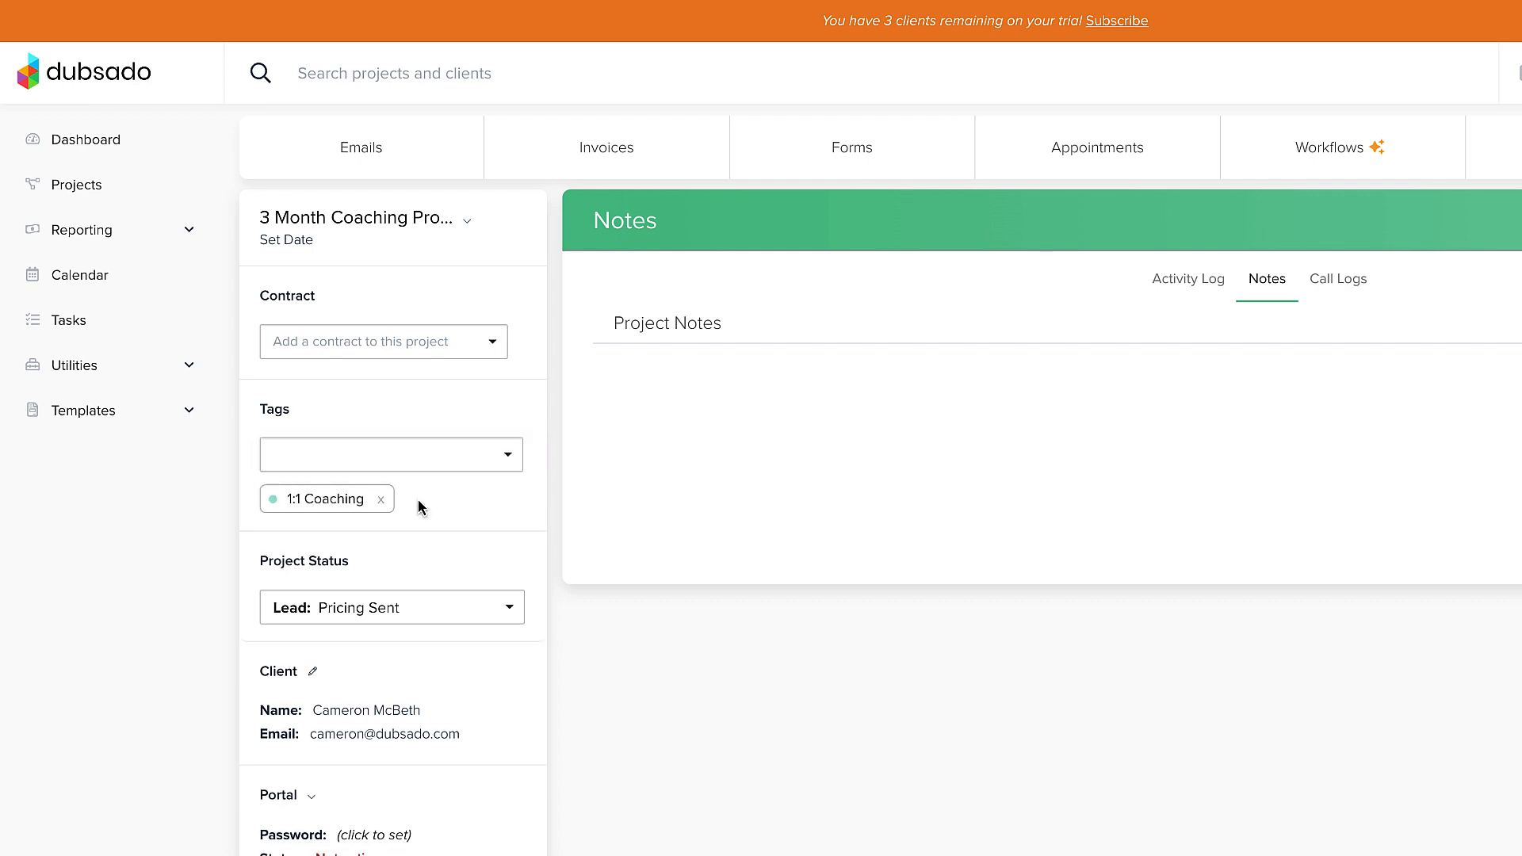